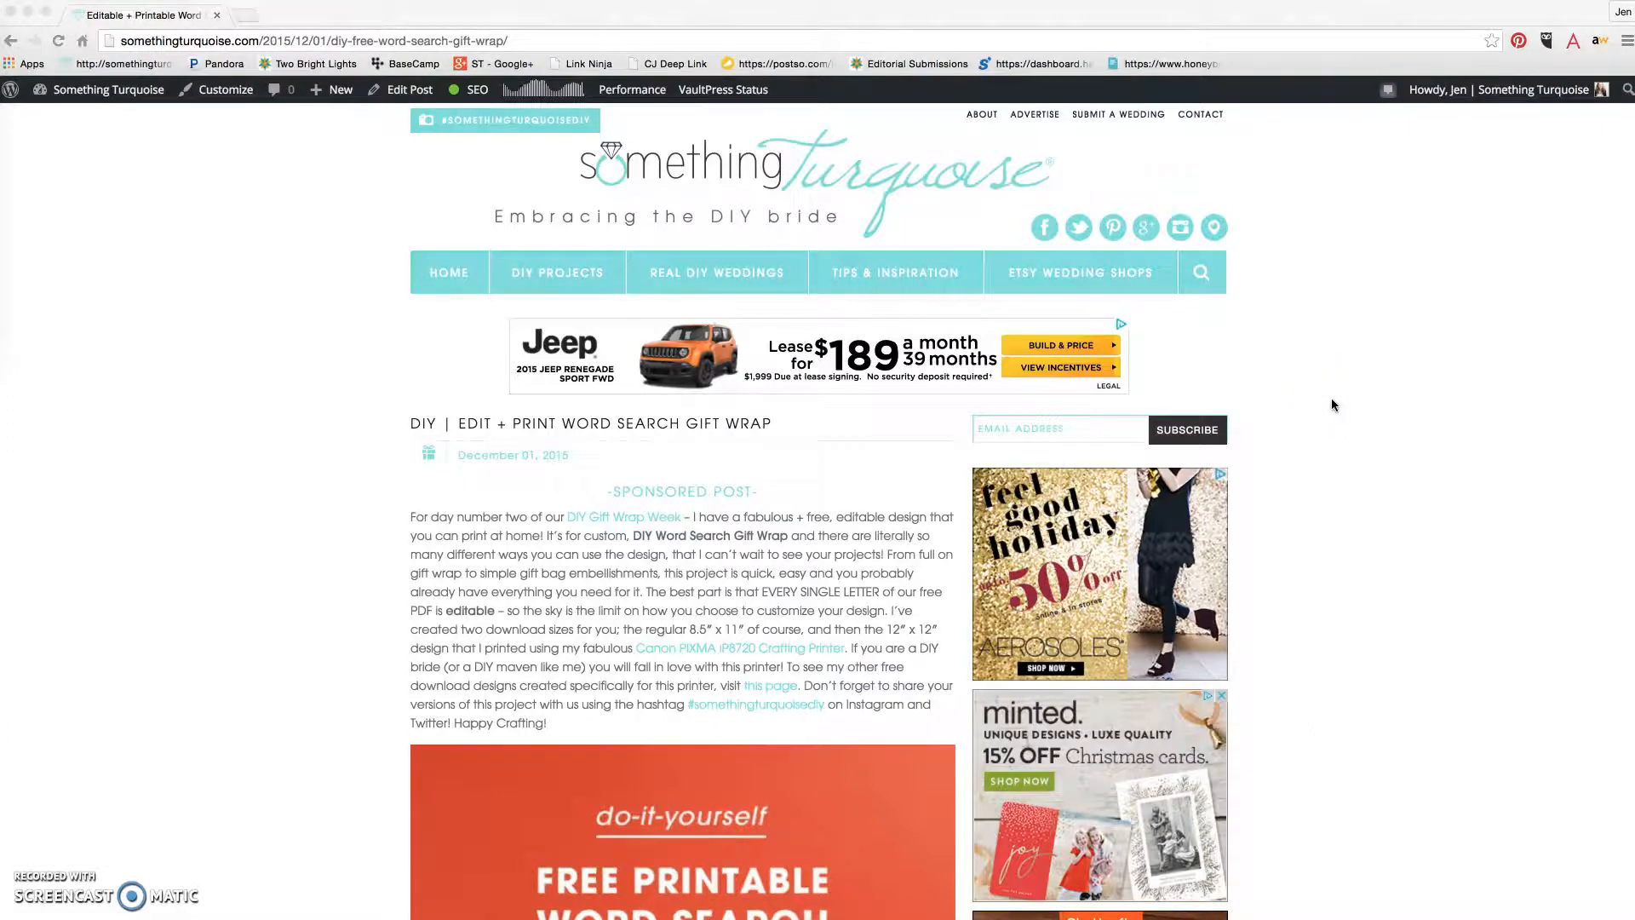
Scroll the Something Turquoise post down to the Free Word Search Downloads section
scroll("down", 3)
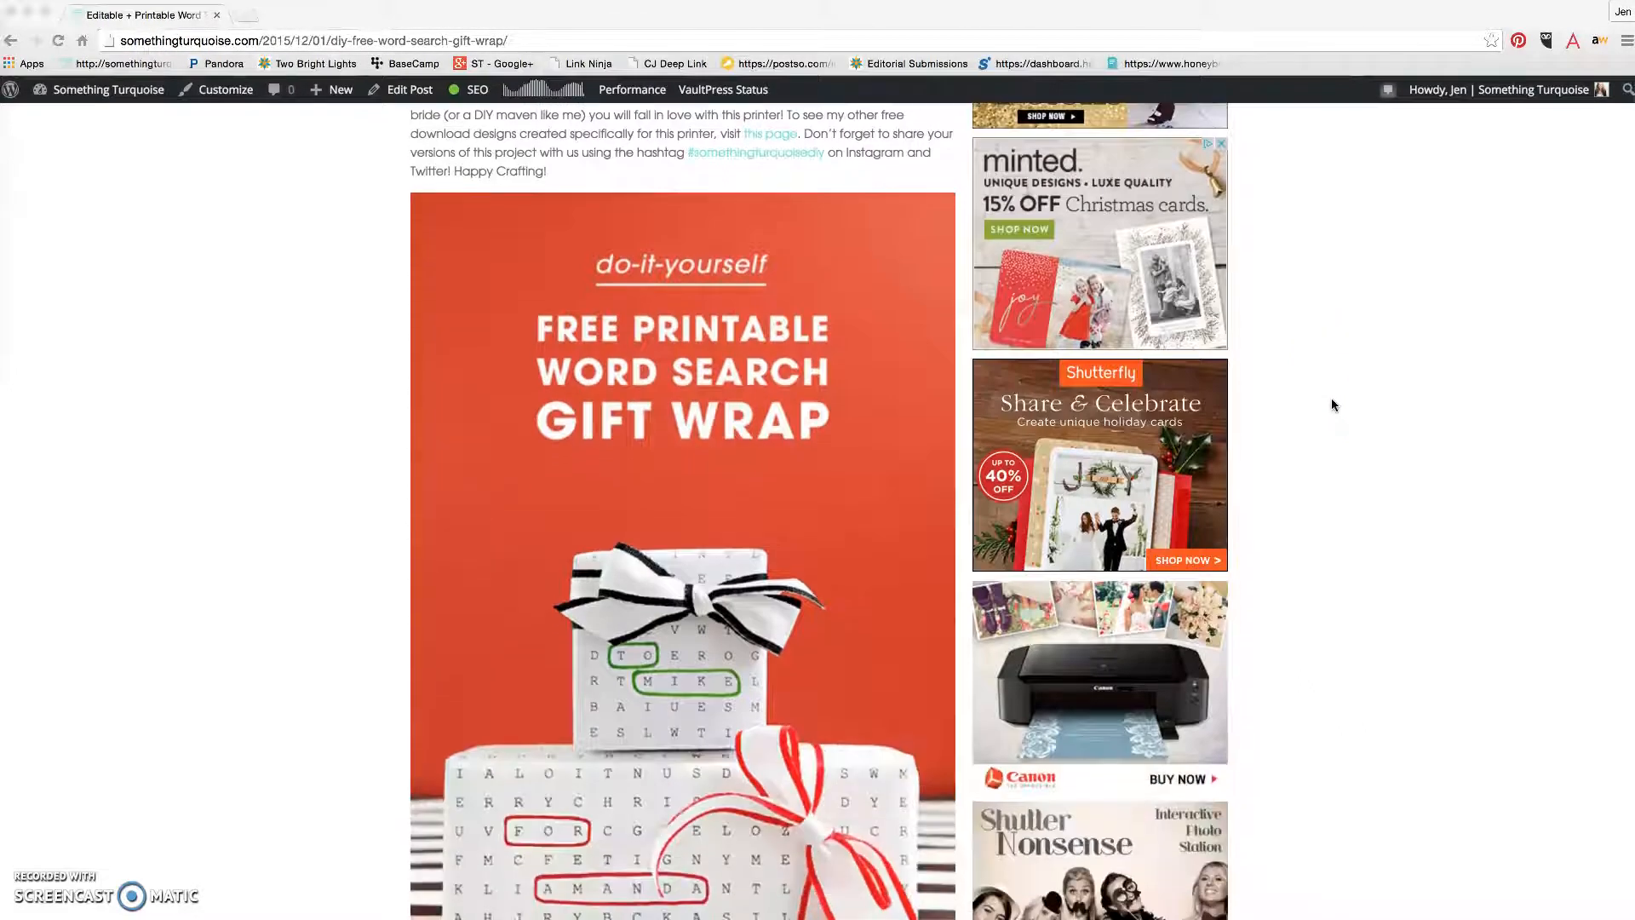
scroll("down", 3)
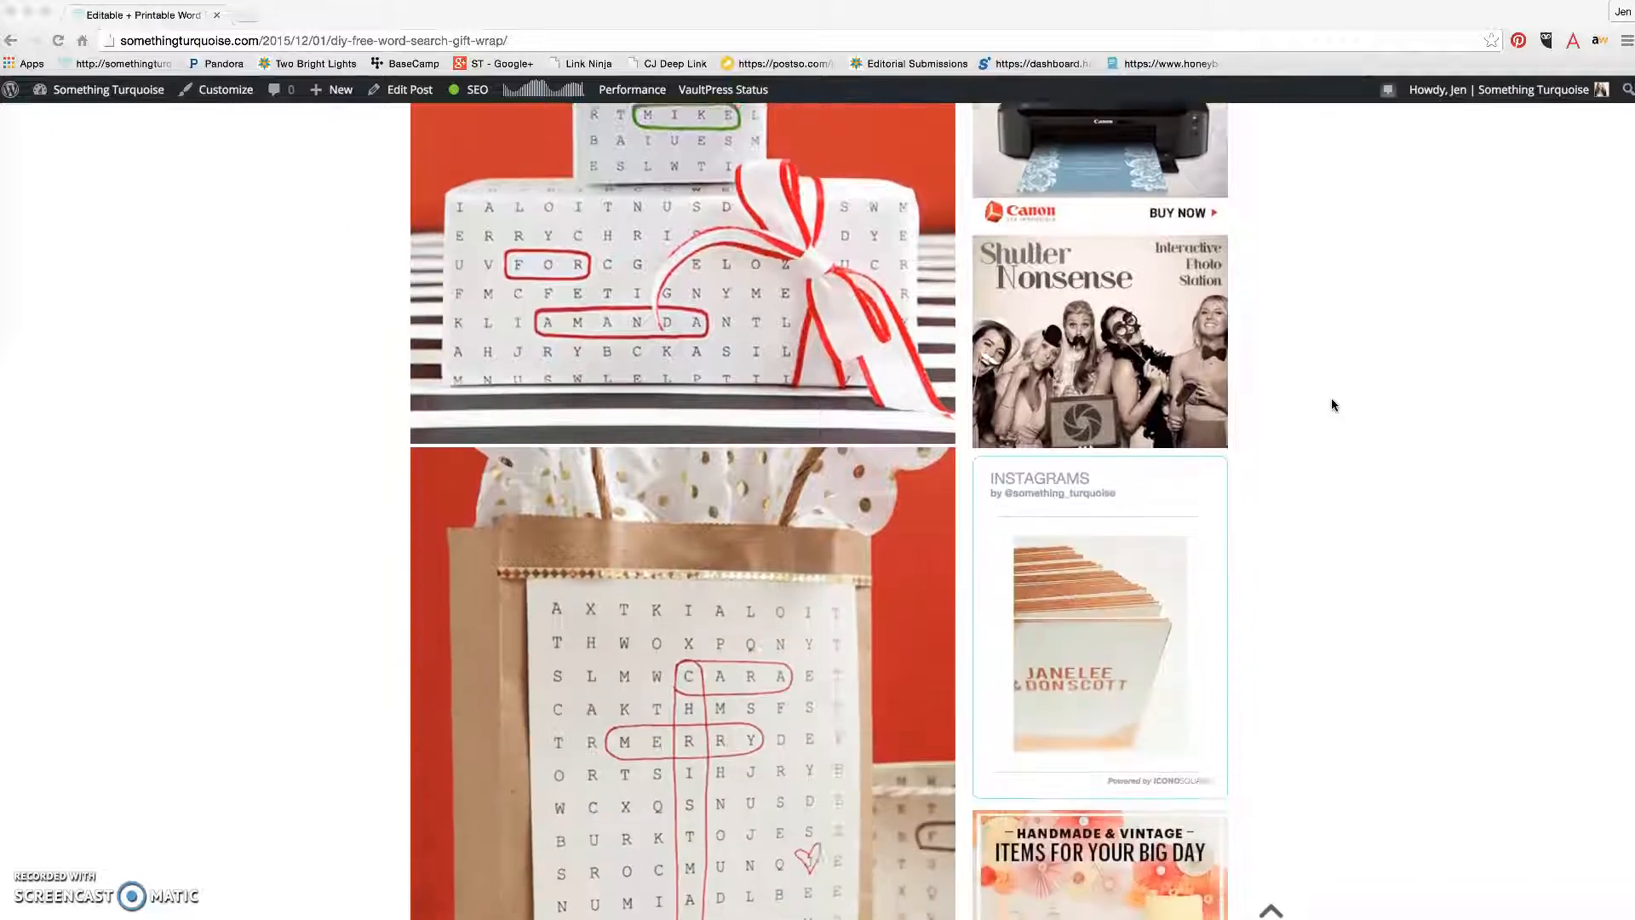
scroll("down", 3)
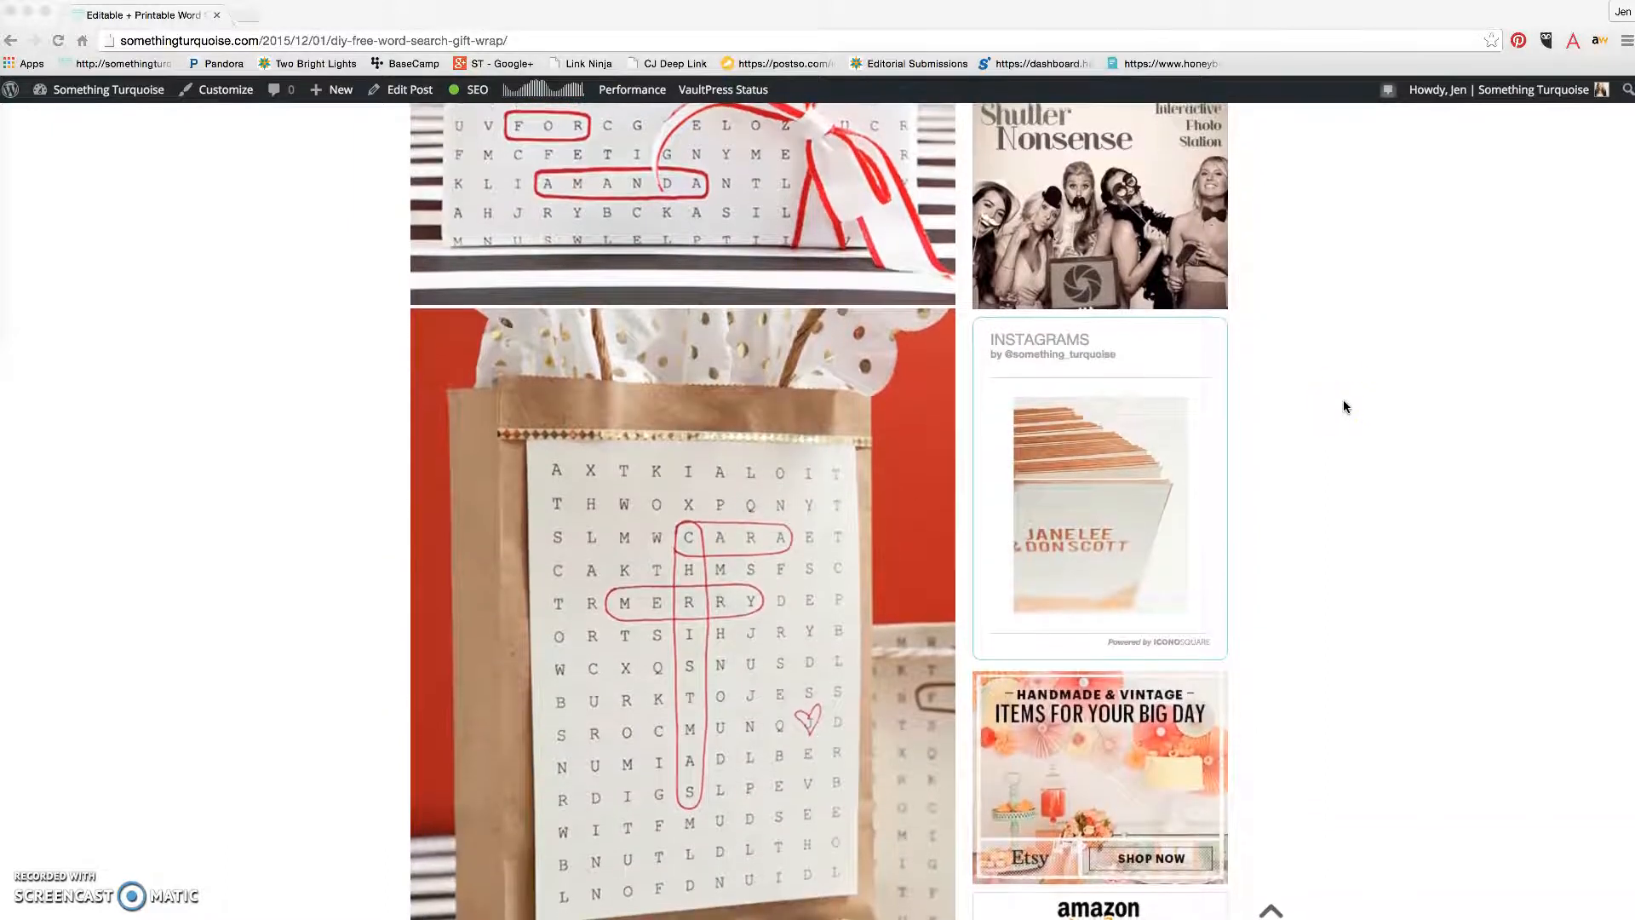
scroll("down", 3)
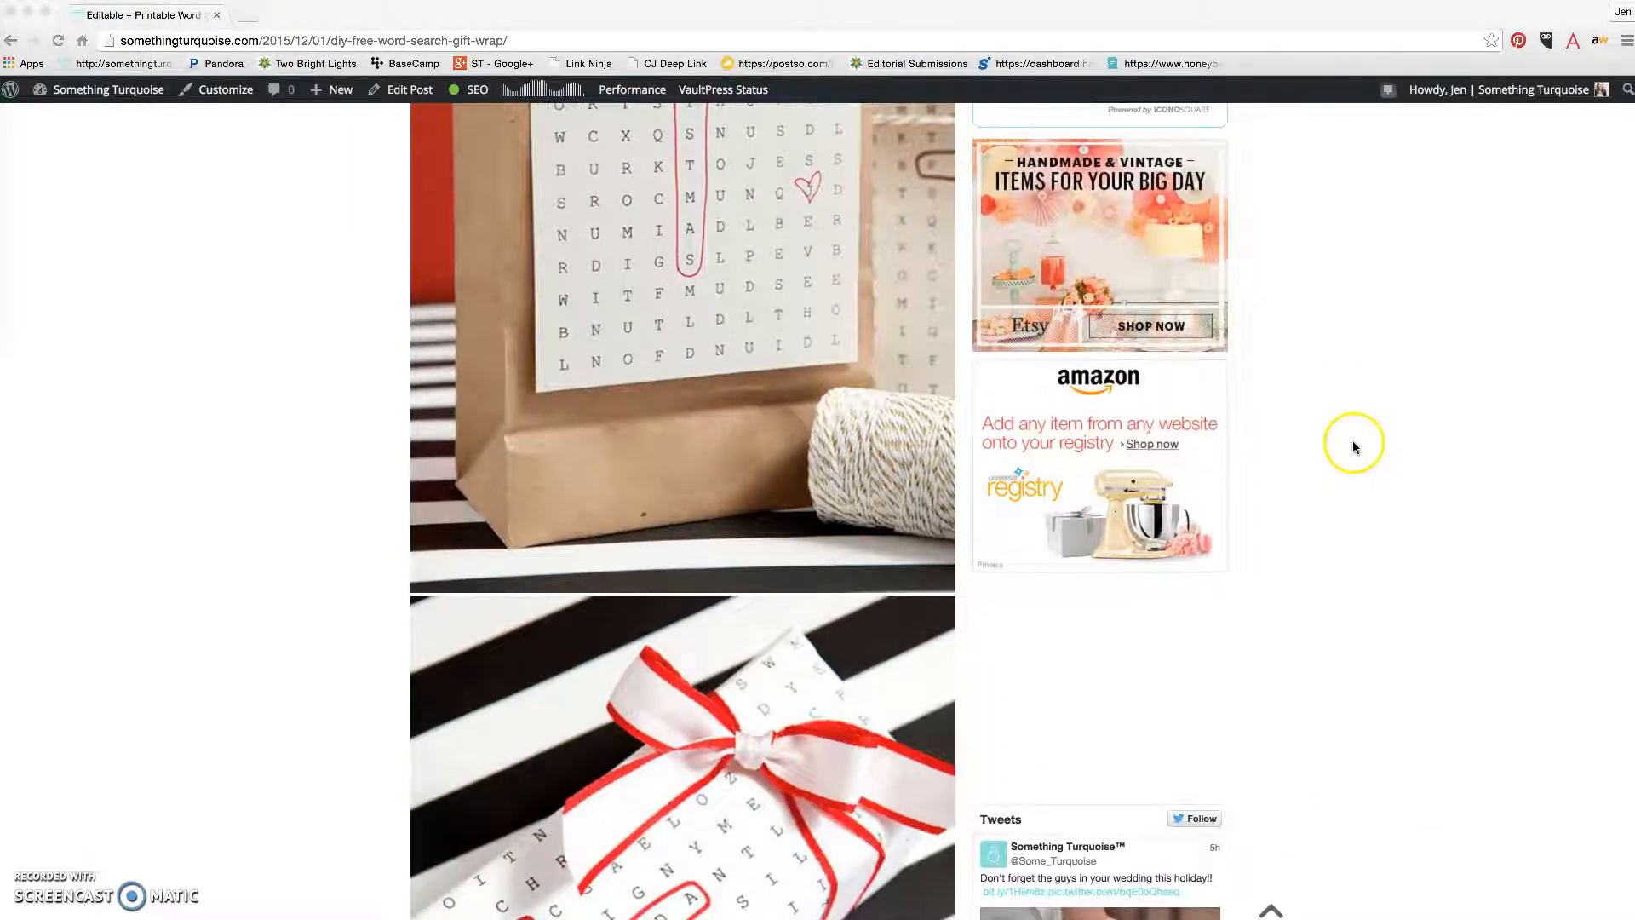
scroll("down", 3)
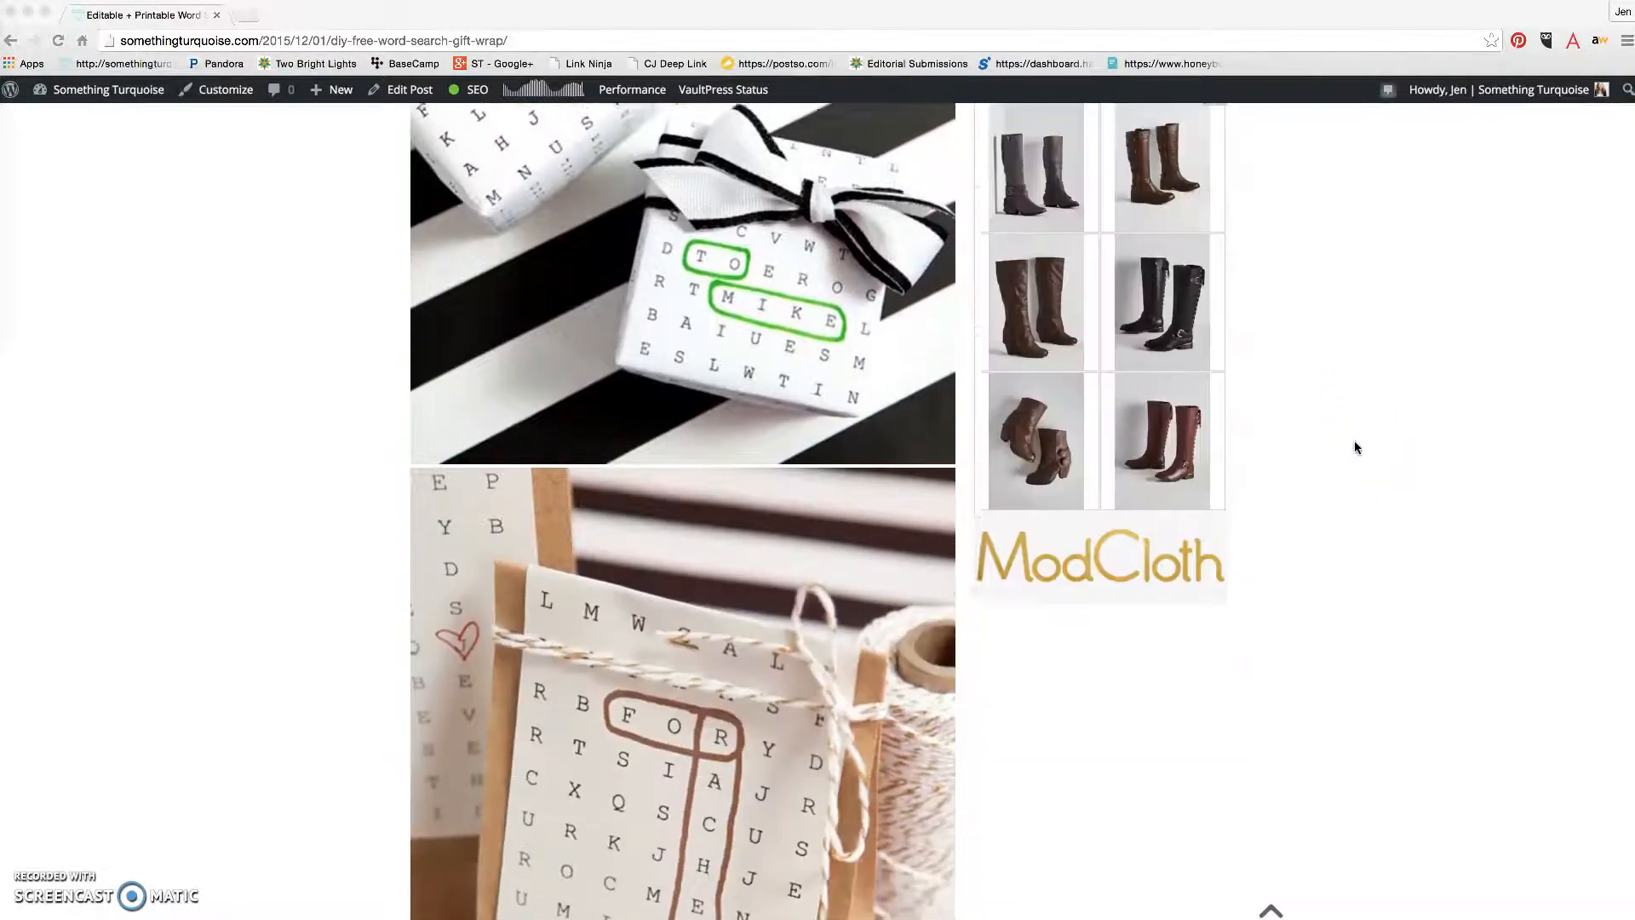
scroll("down", 3)
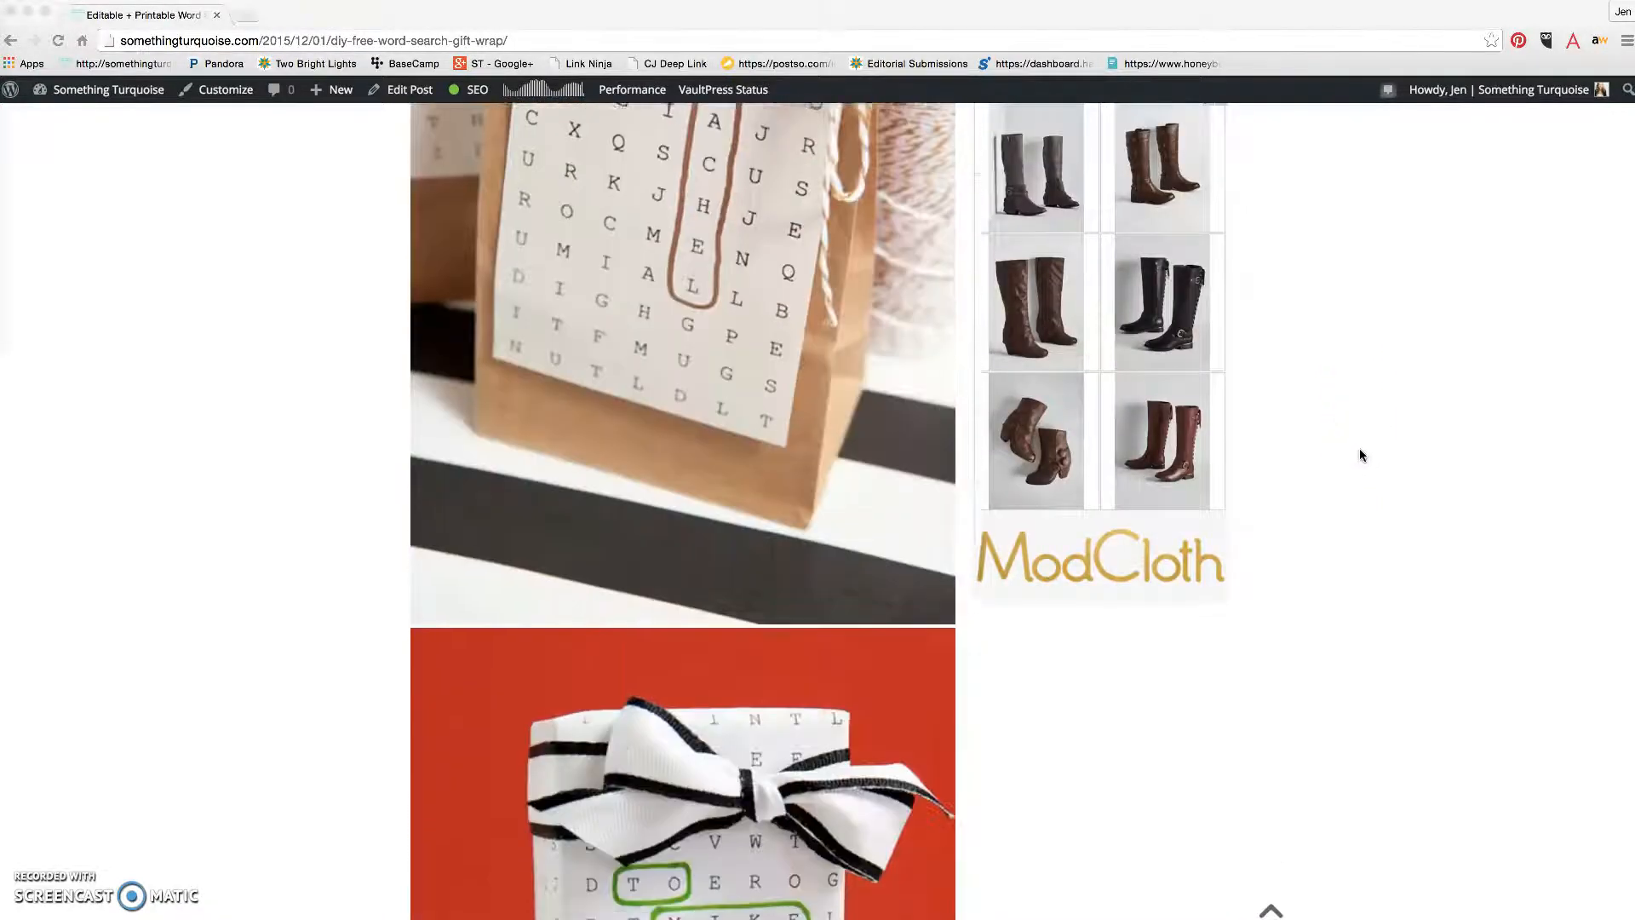
scroll("down", 3)
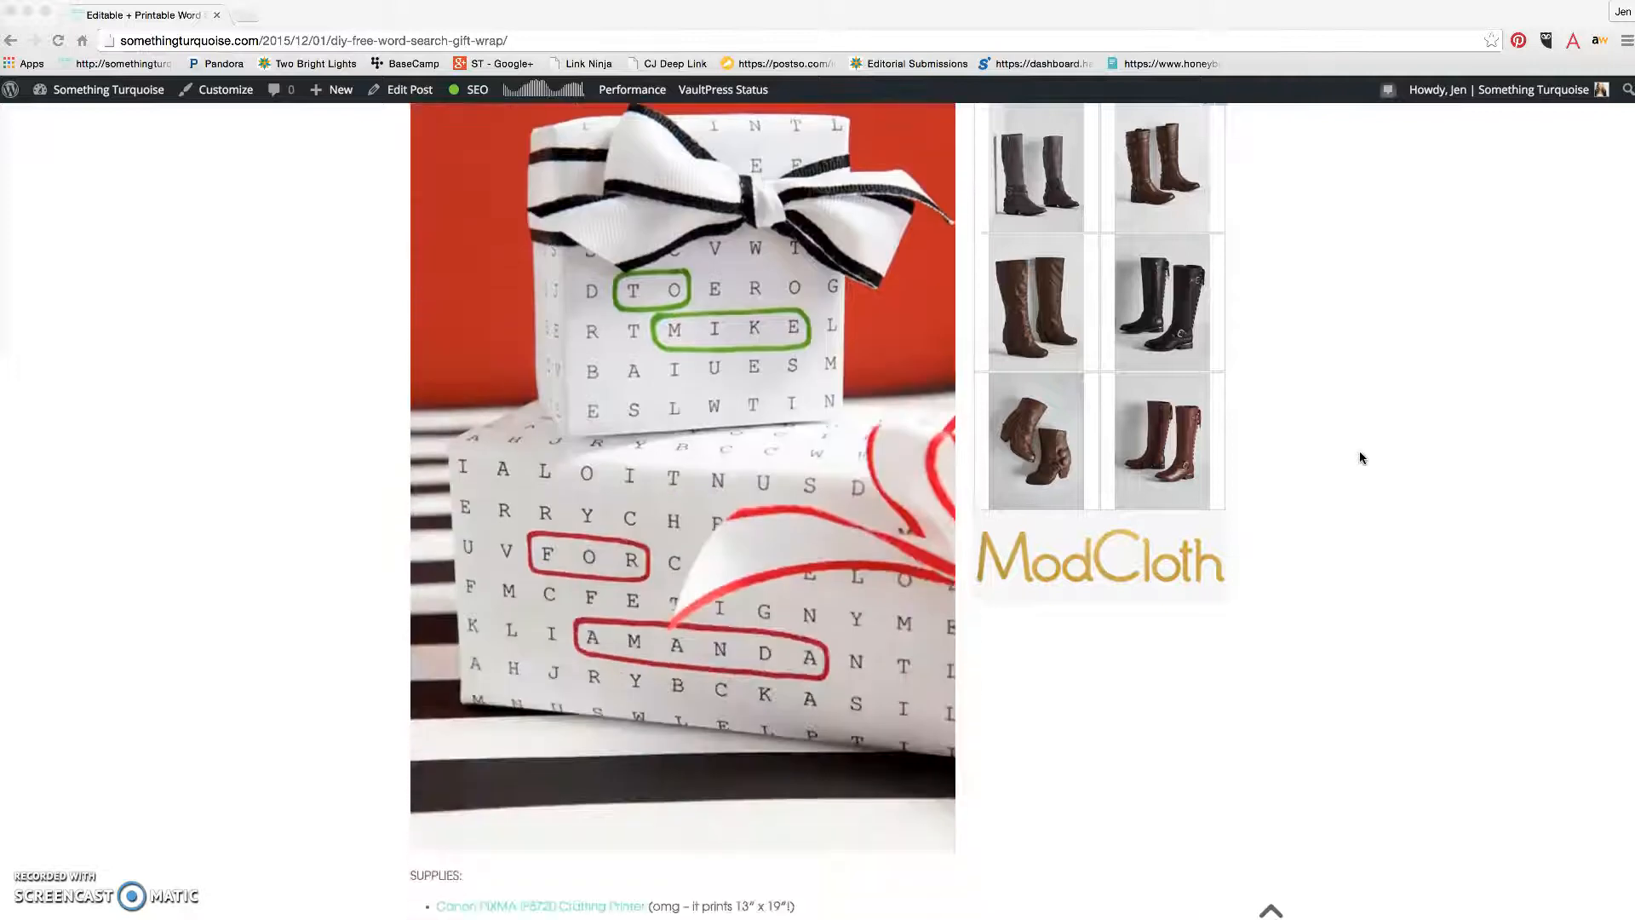
scroll("down", 3)
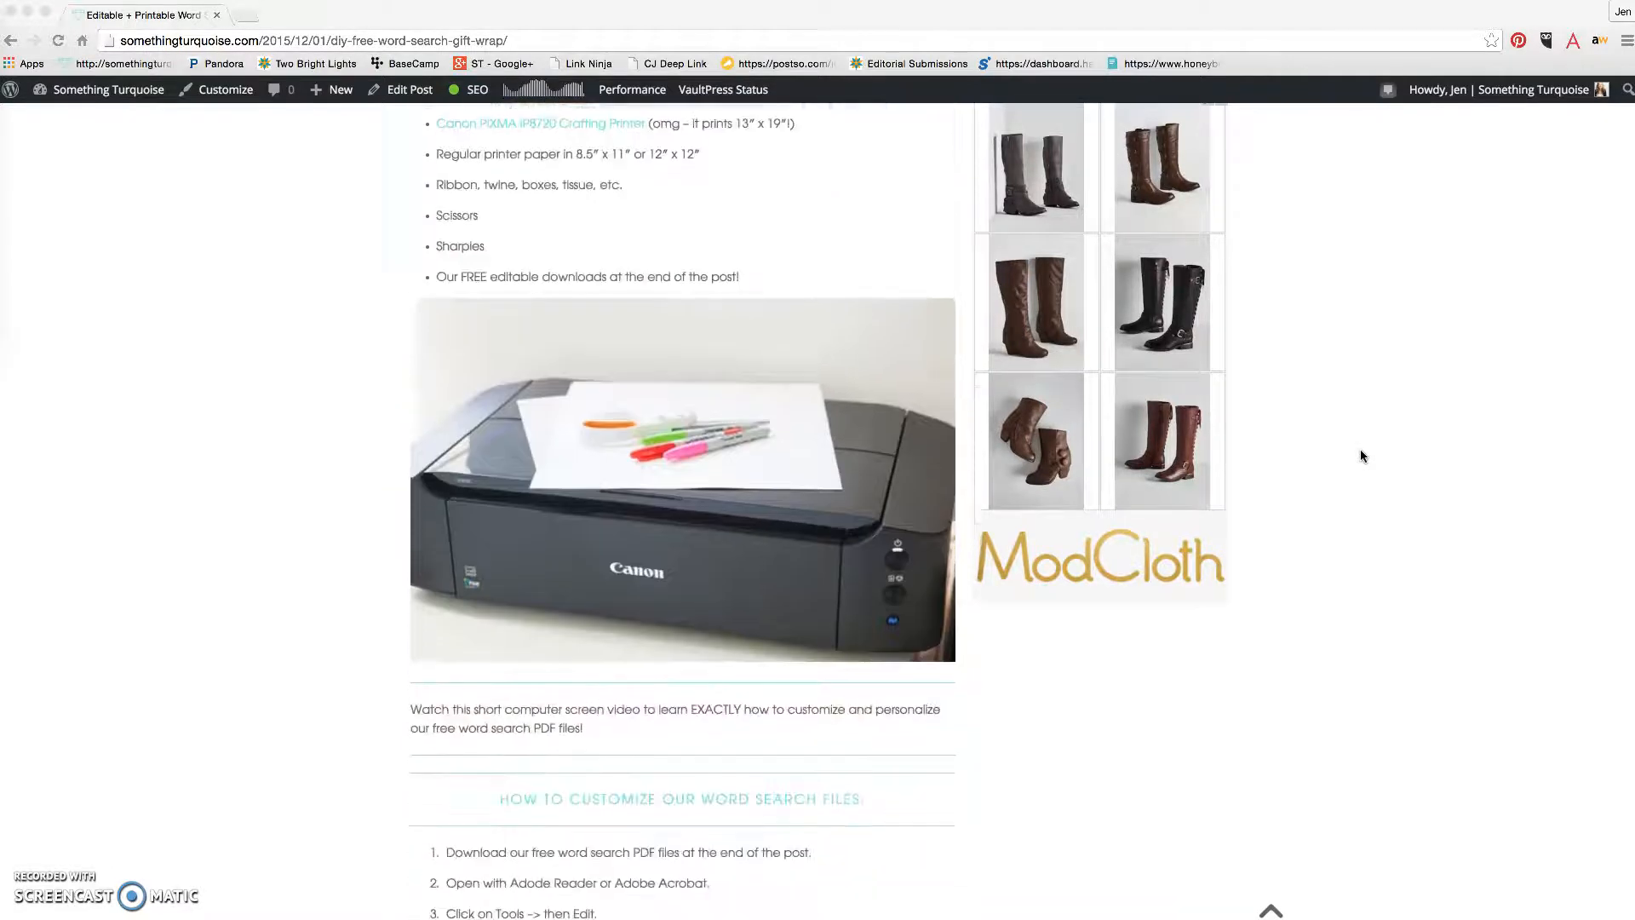
scroll("down", 3)
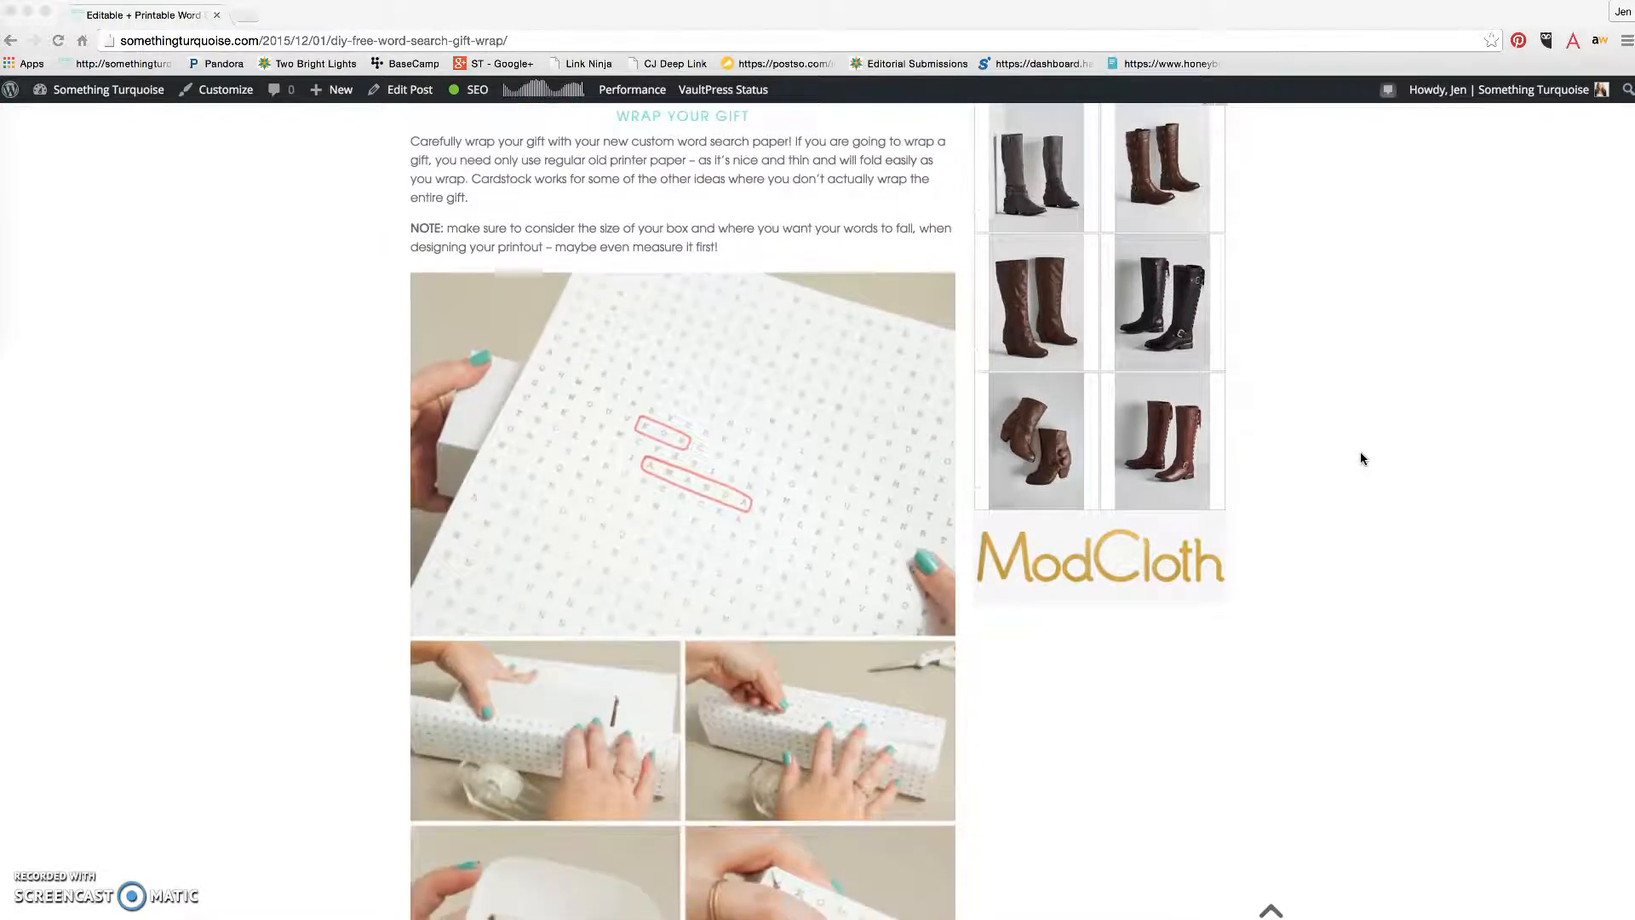
scroll("down", 3)
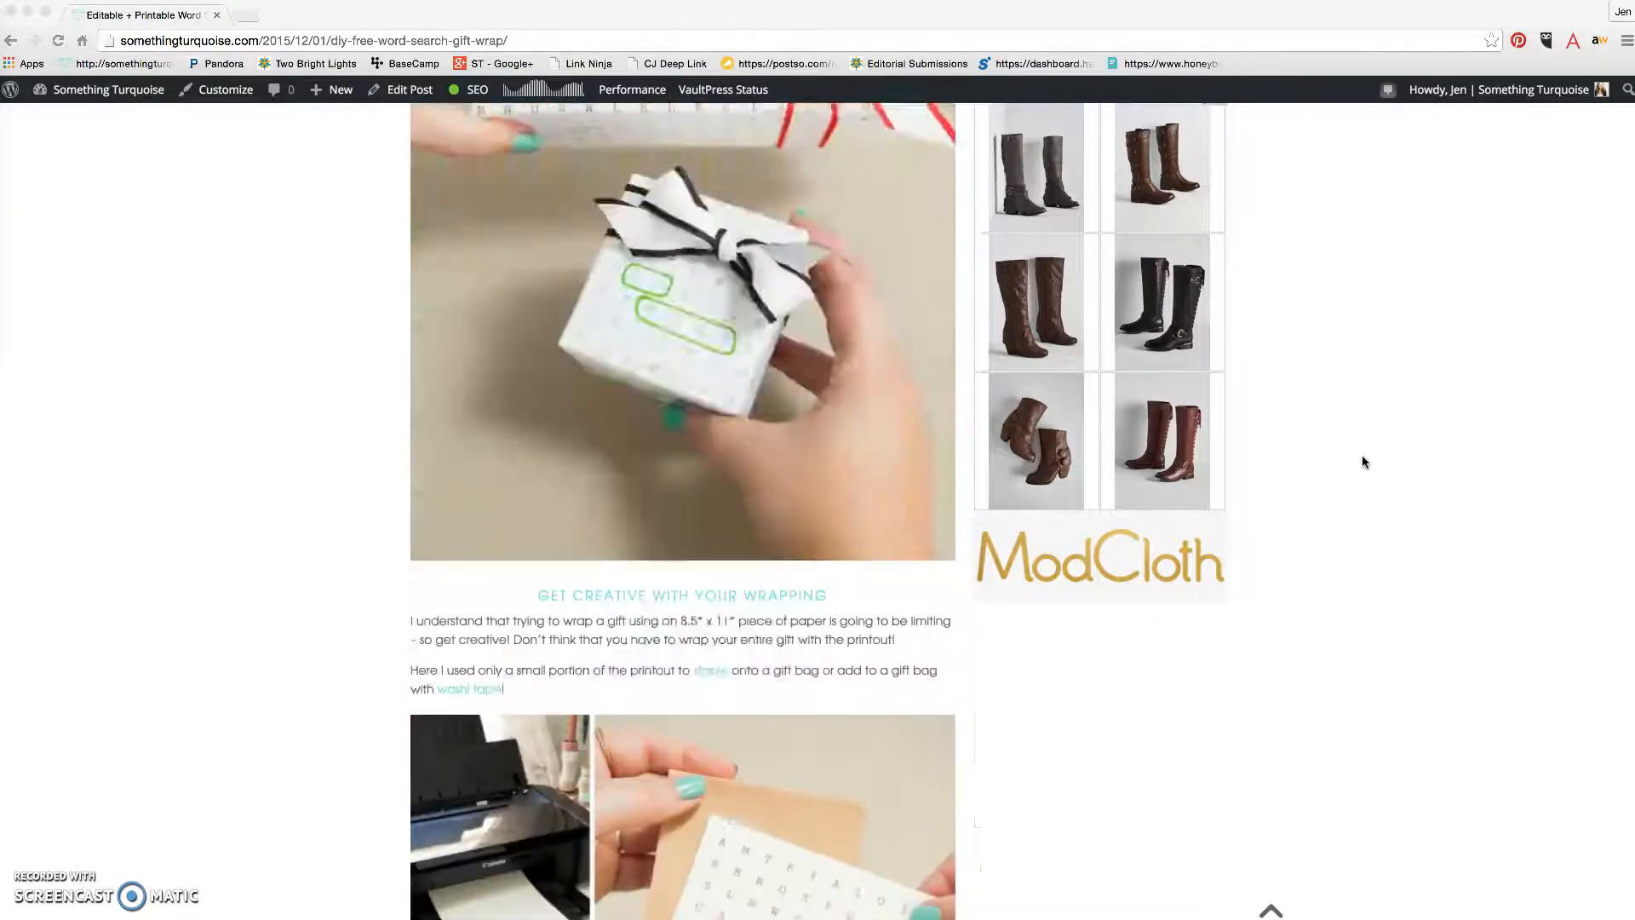
scroll("down", 3)
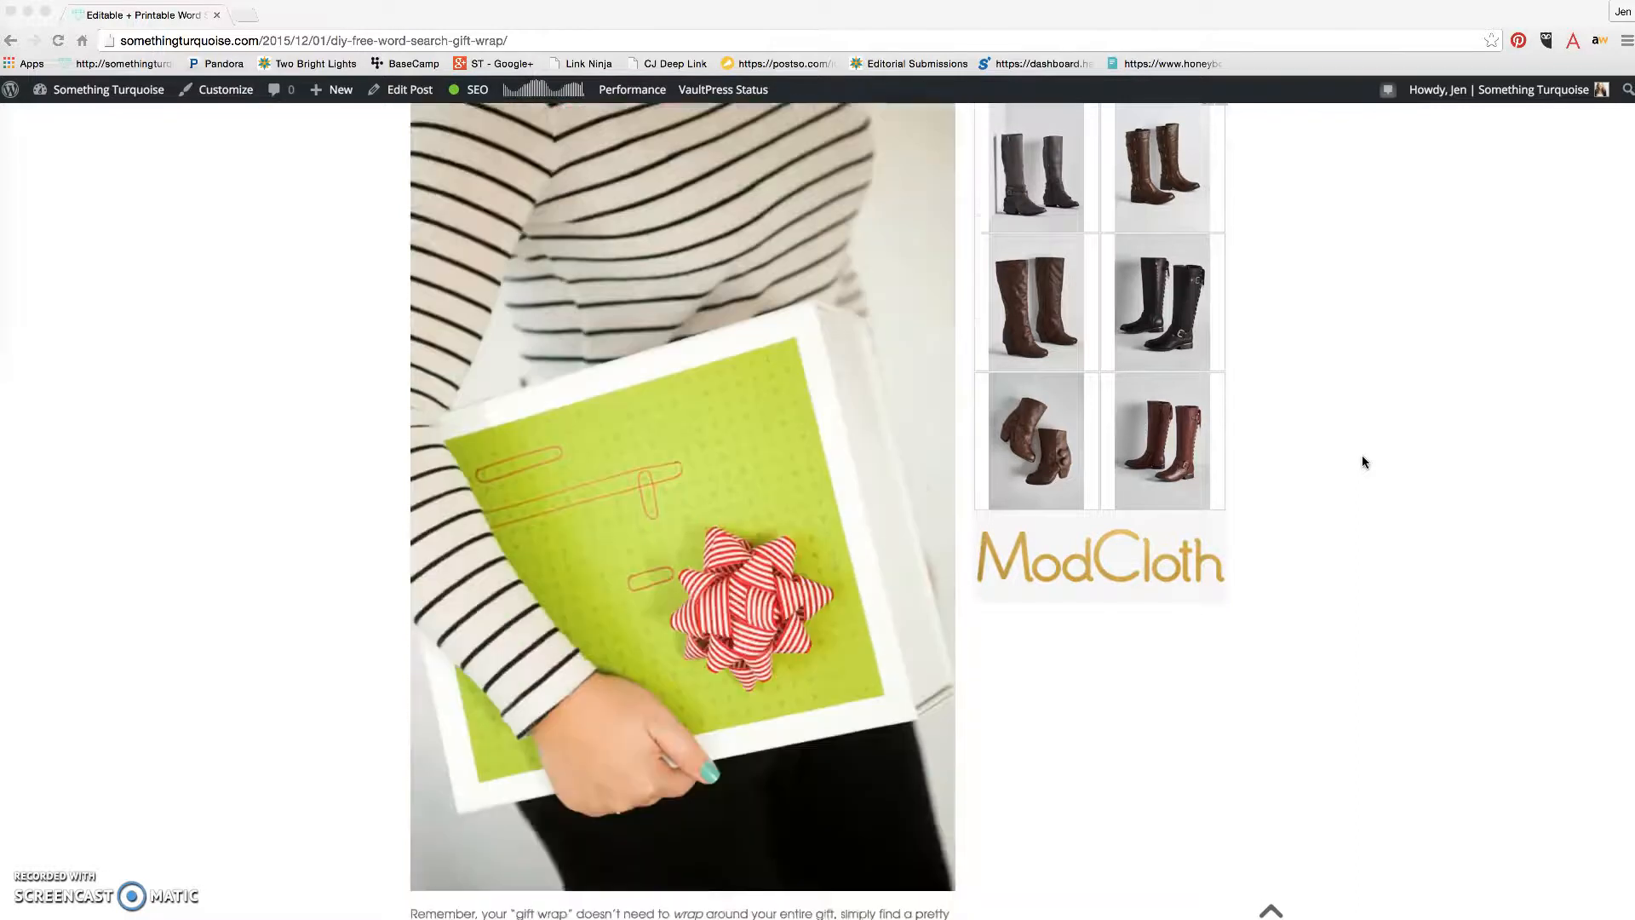
scroll("down", 3)
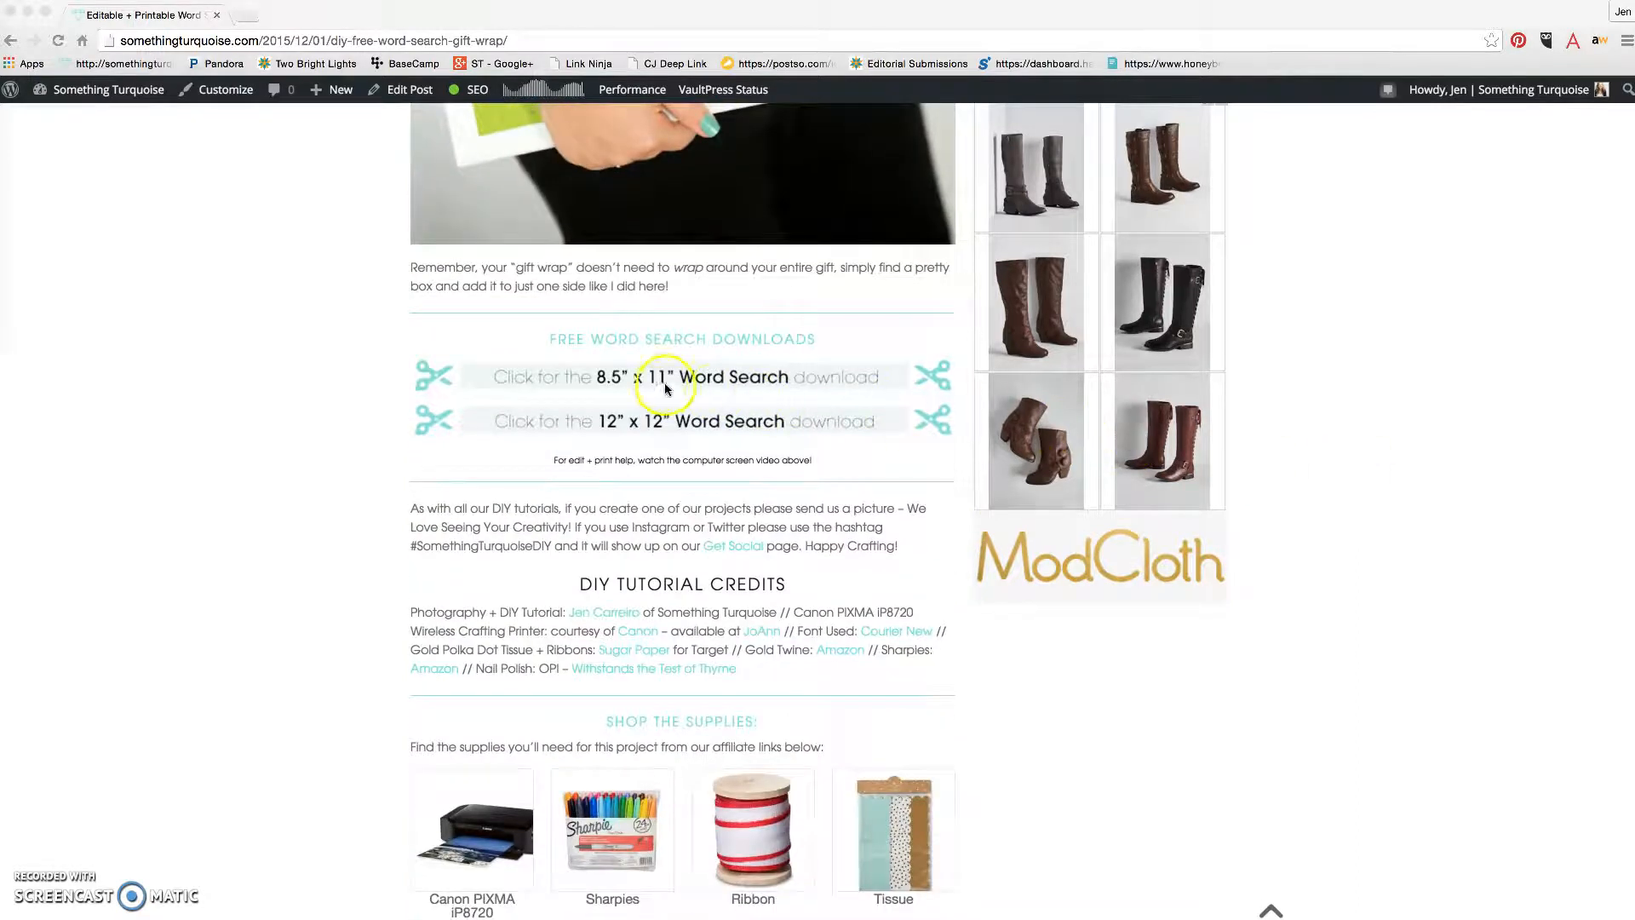
mouse_move(625, 396)
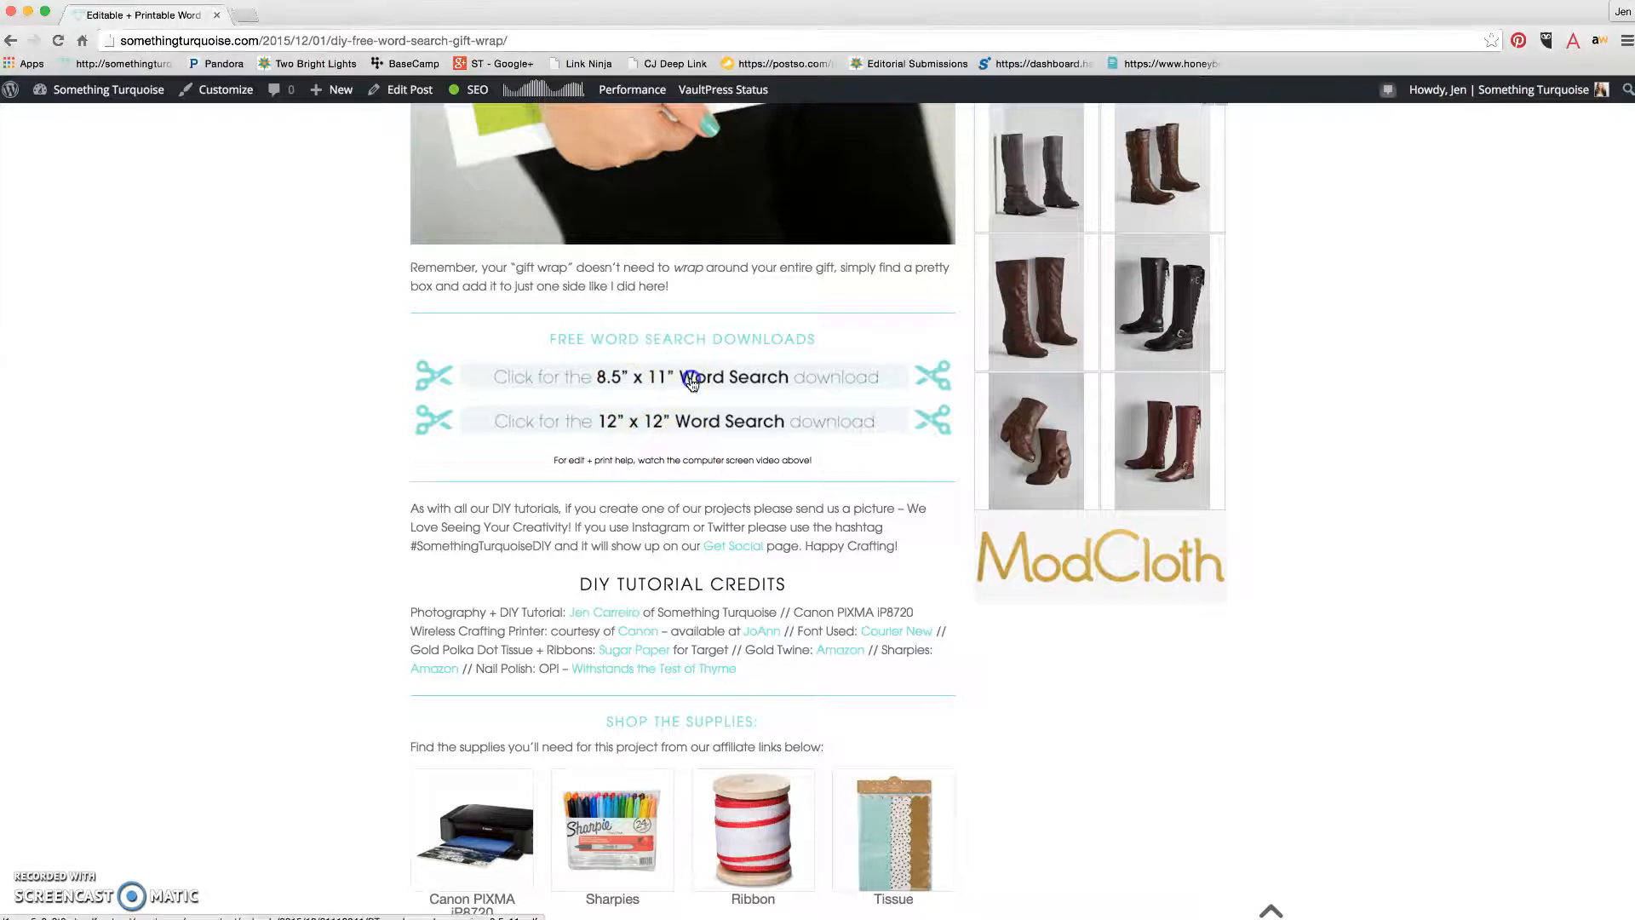
Download the 8.5" x 11" and 12" x 12" word search PDFs
left_click(692, 379)
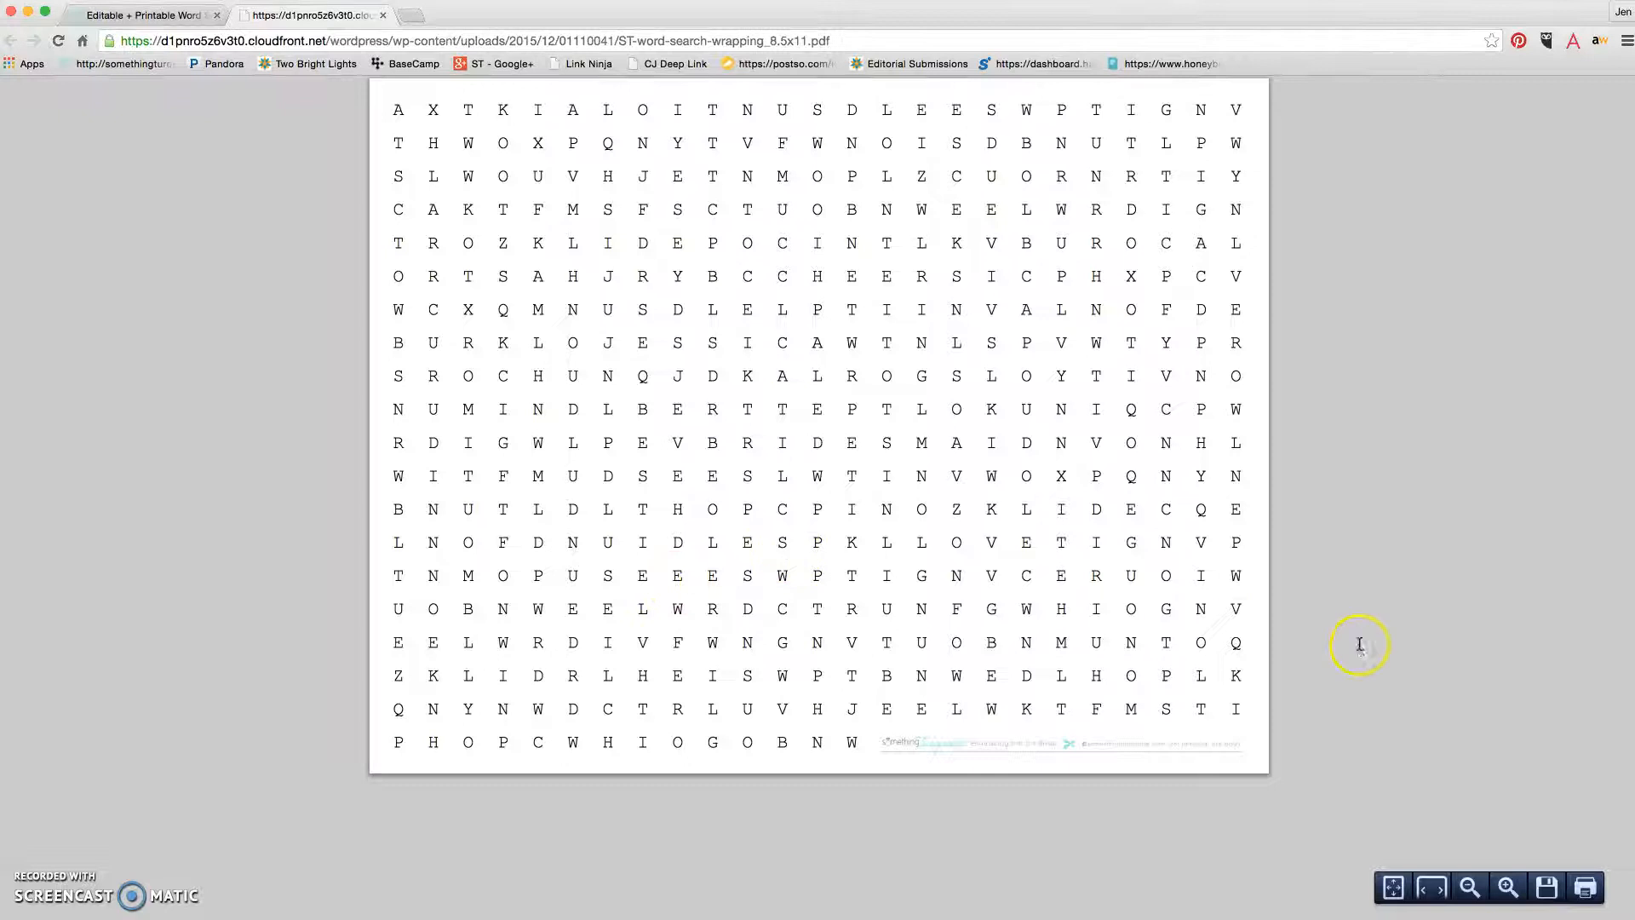
mouse_move(1467, 815)
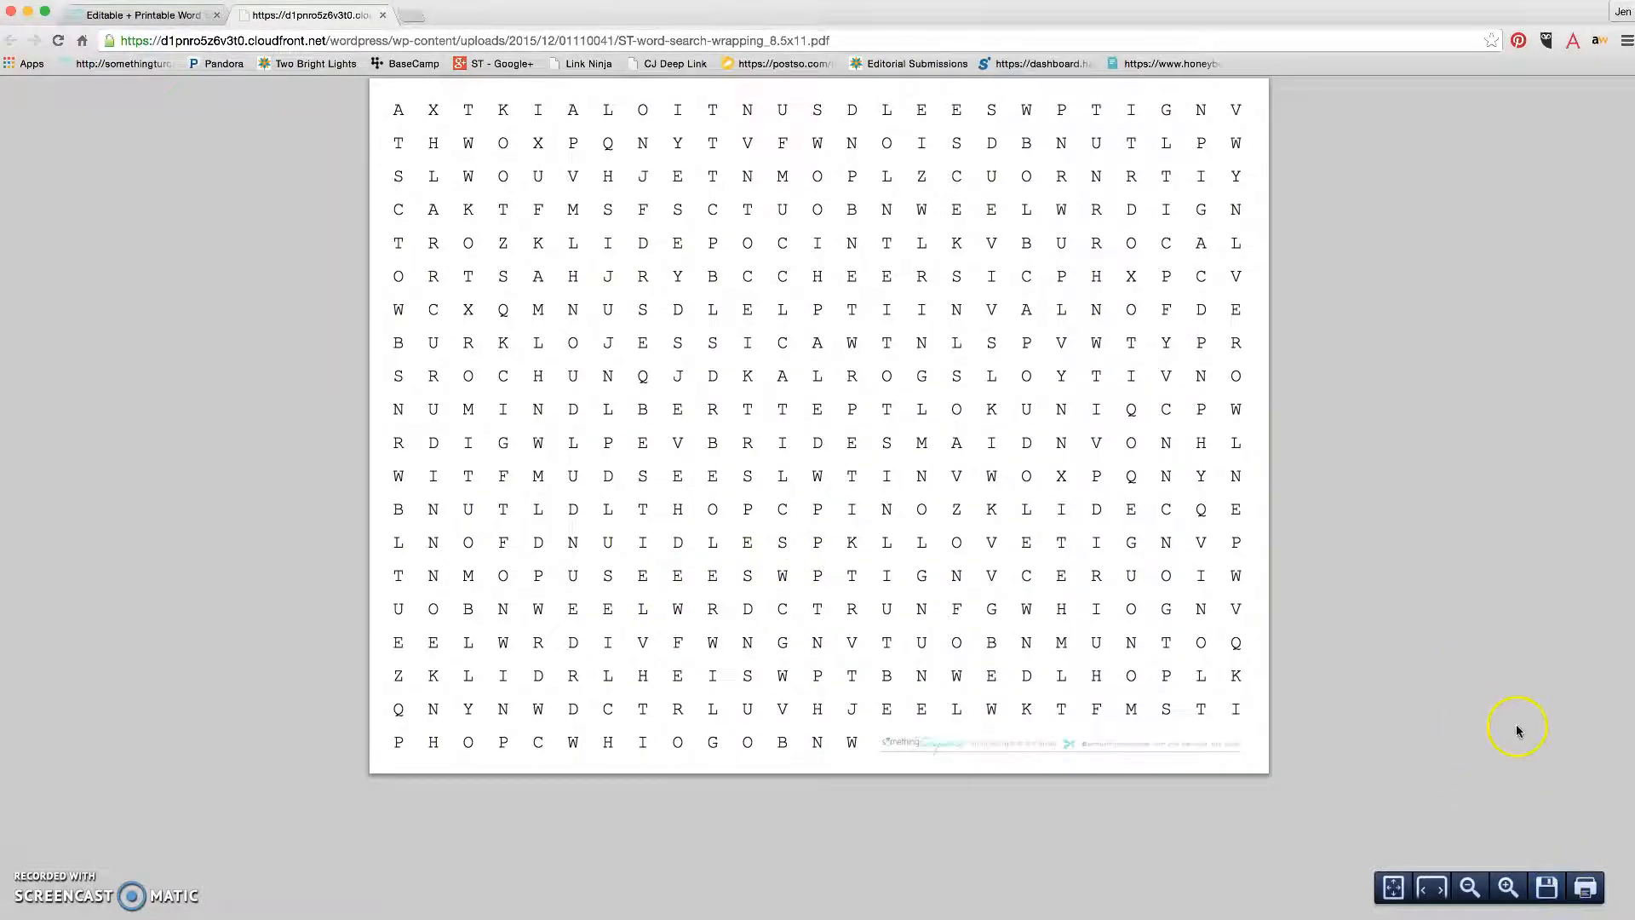
mouse_move(1433, 810)
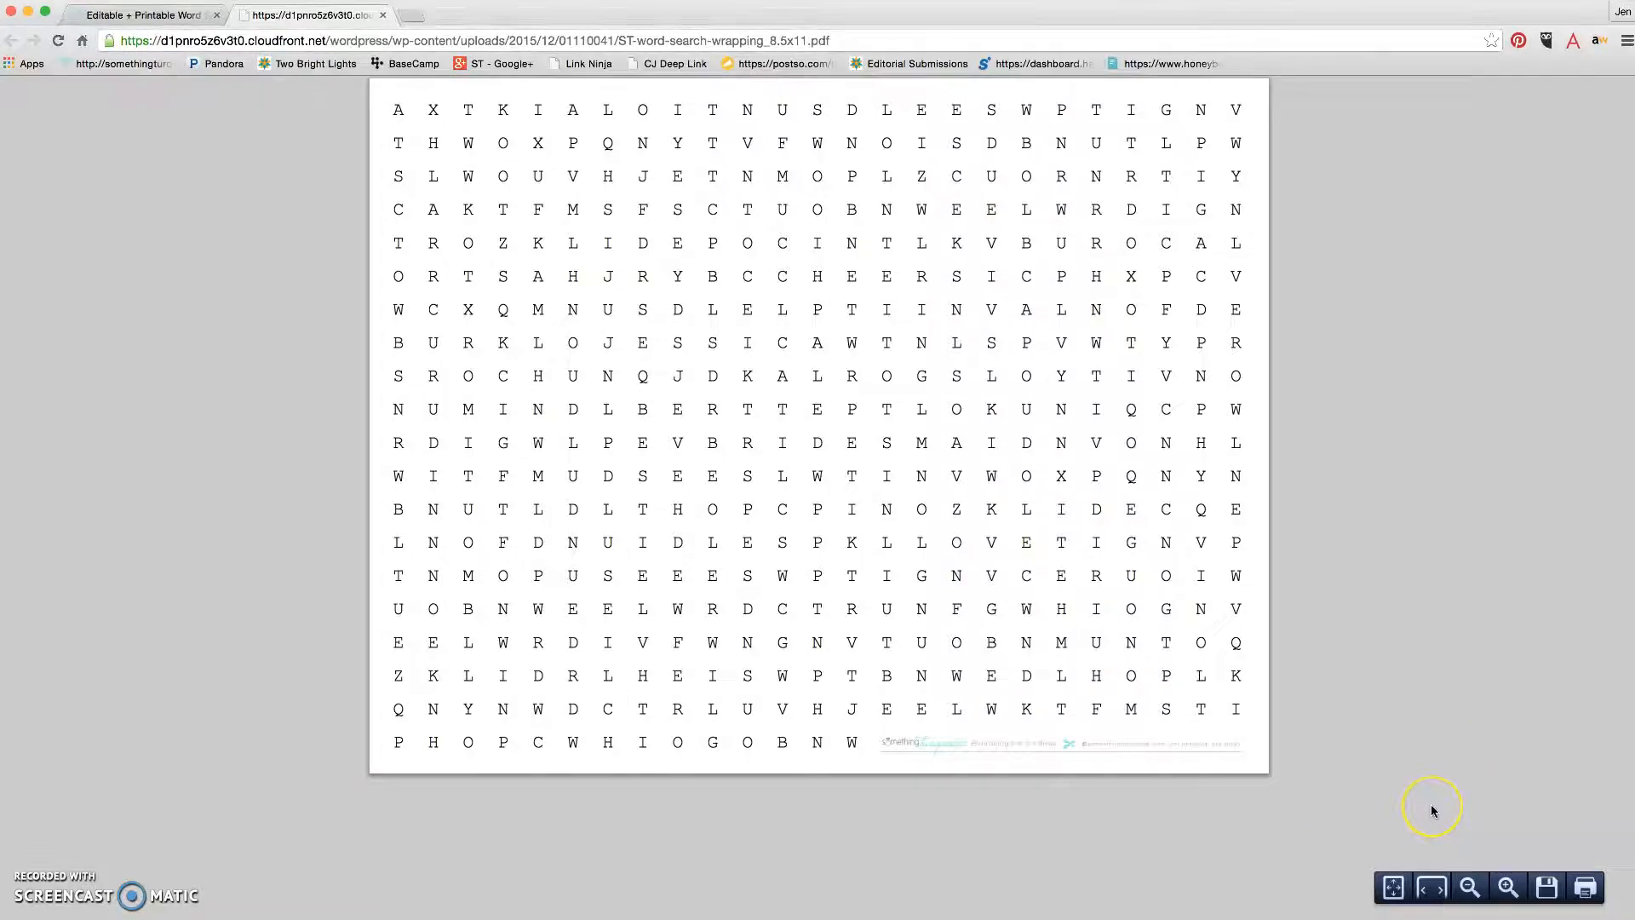
mouse_move(1451, 889)
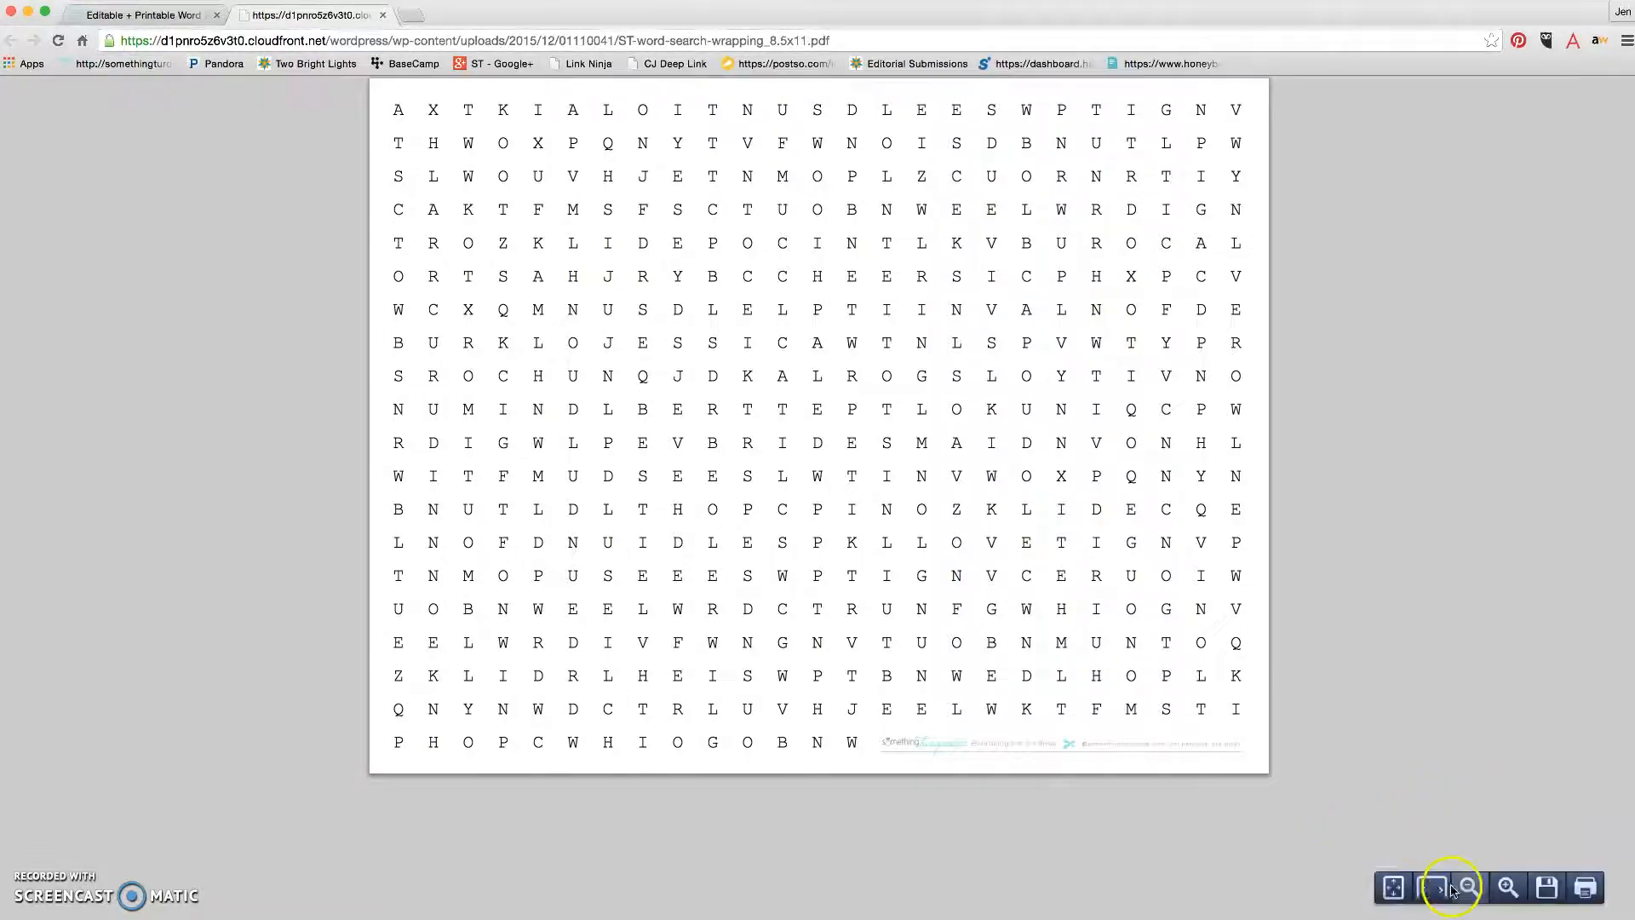
mouse_move(1369, 824)
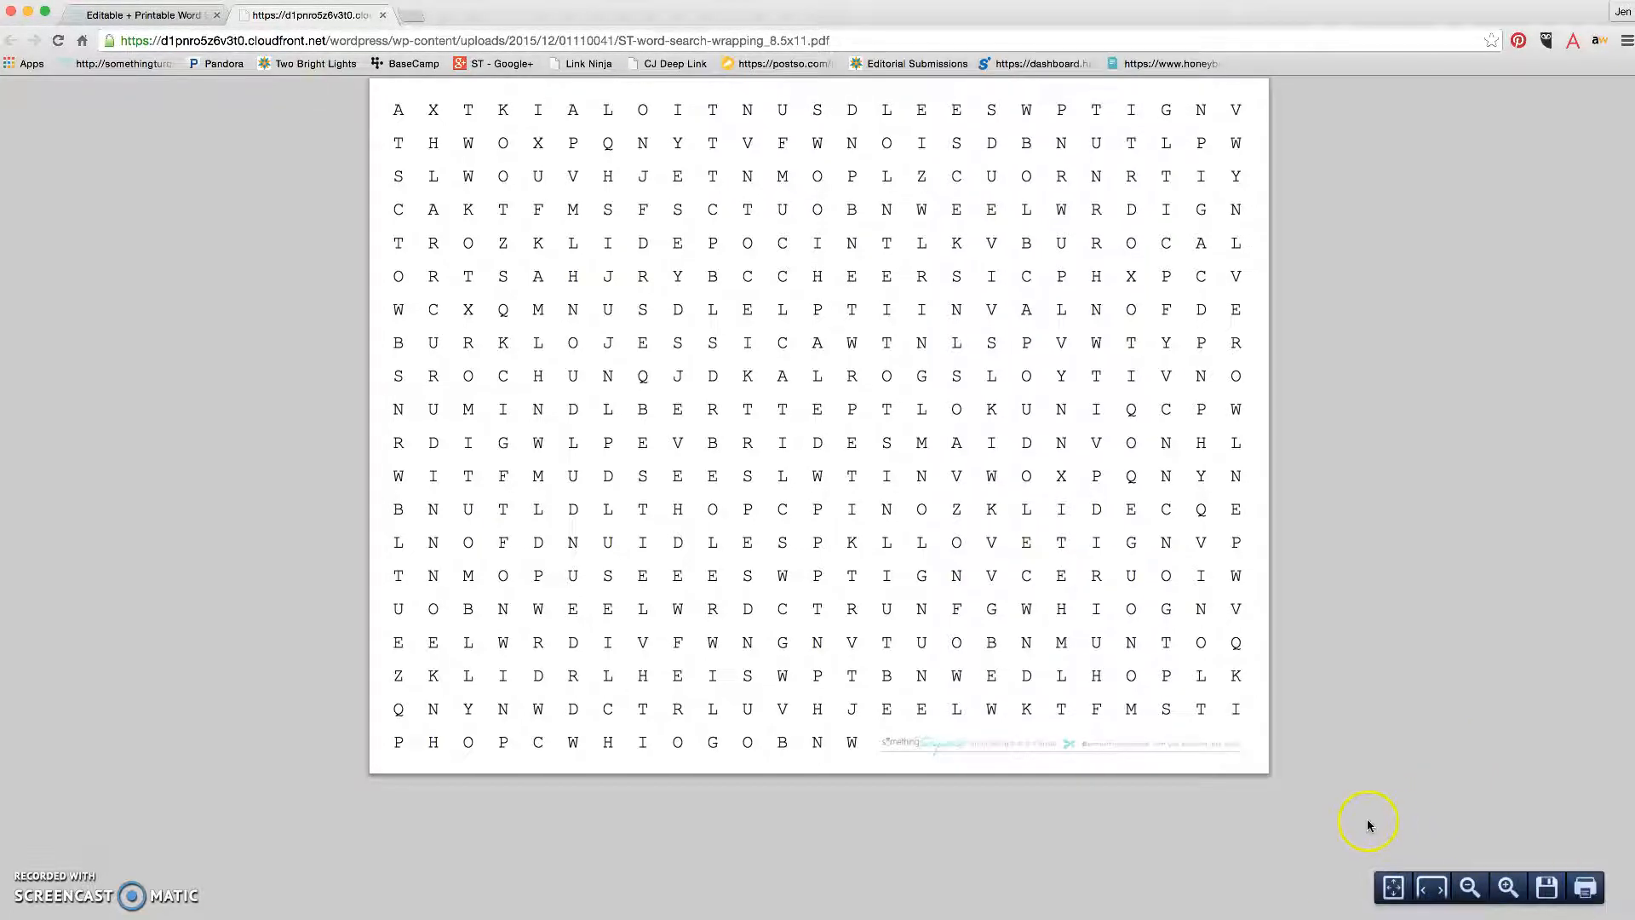
mouse_move(378, 187)
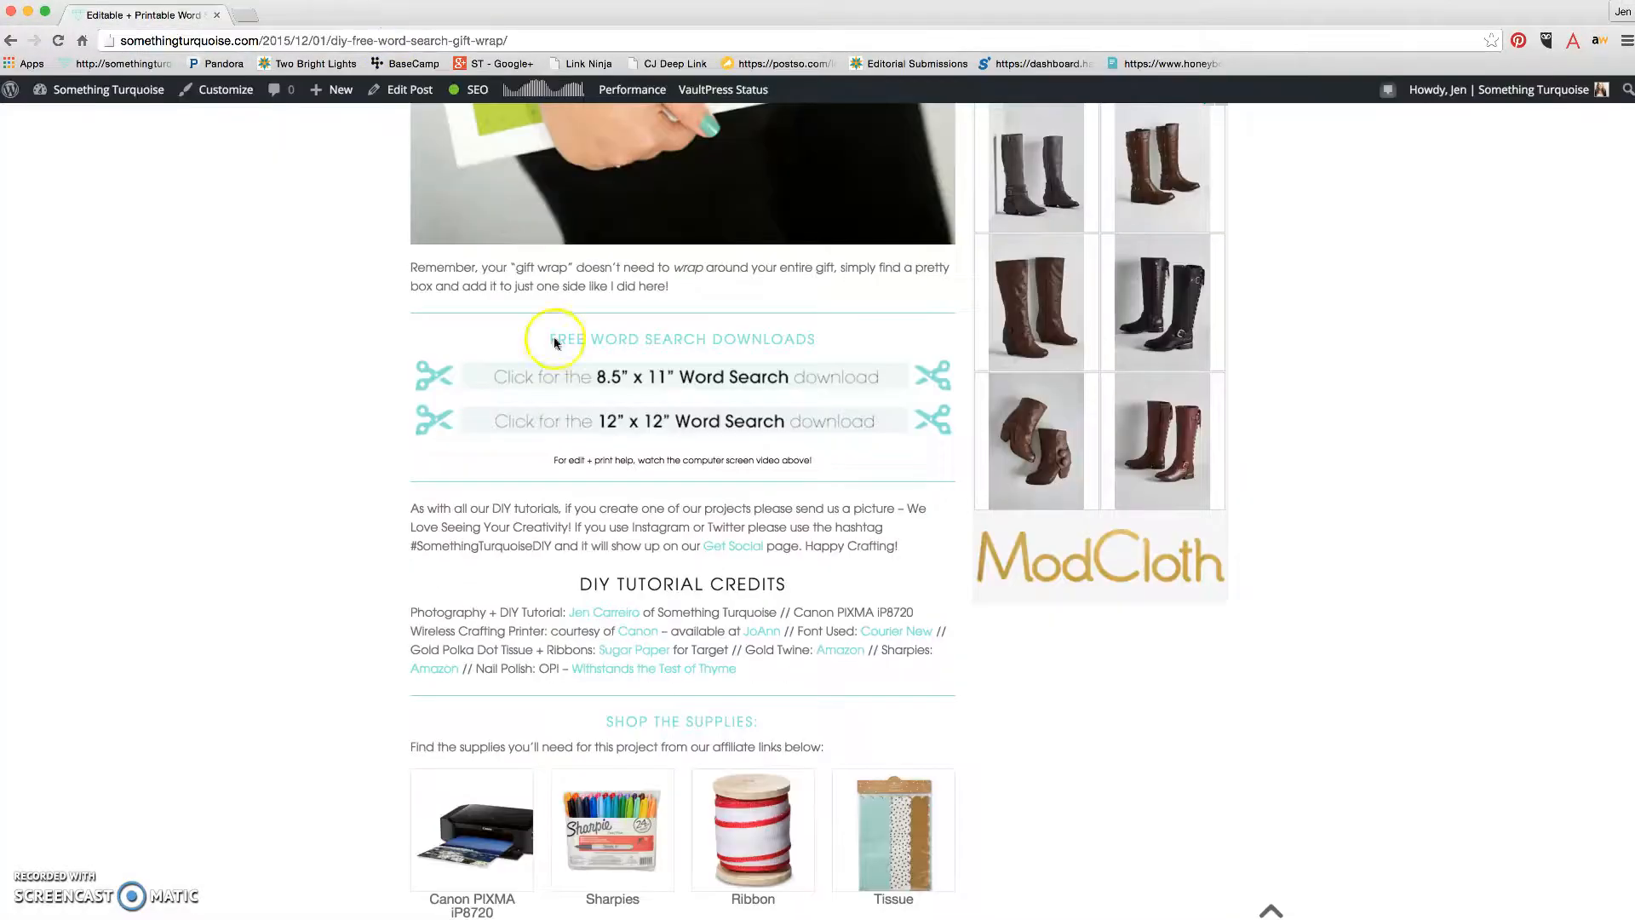
left_click(689, 377)
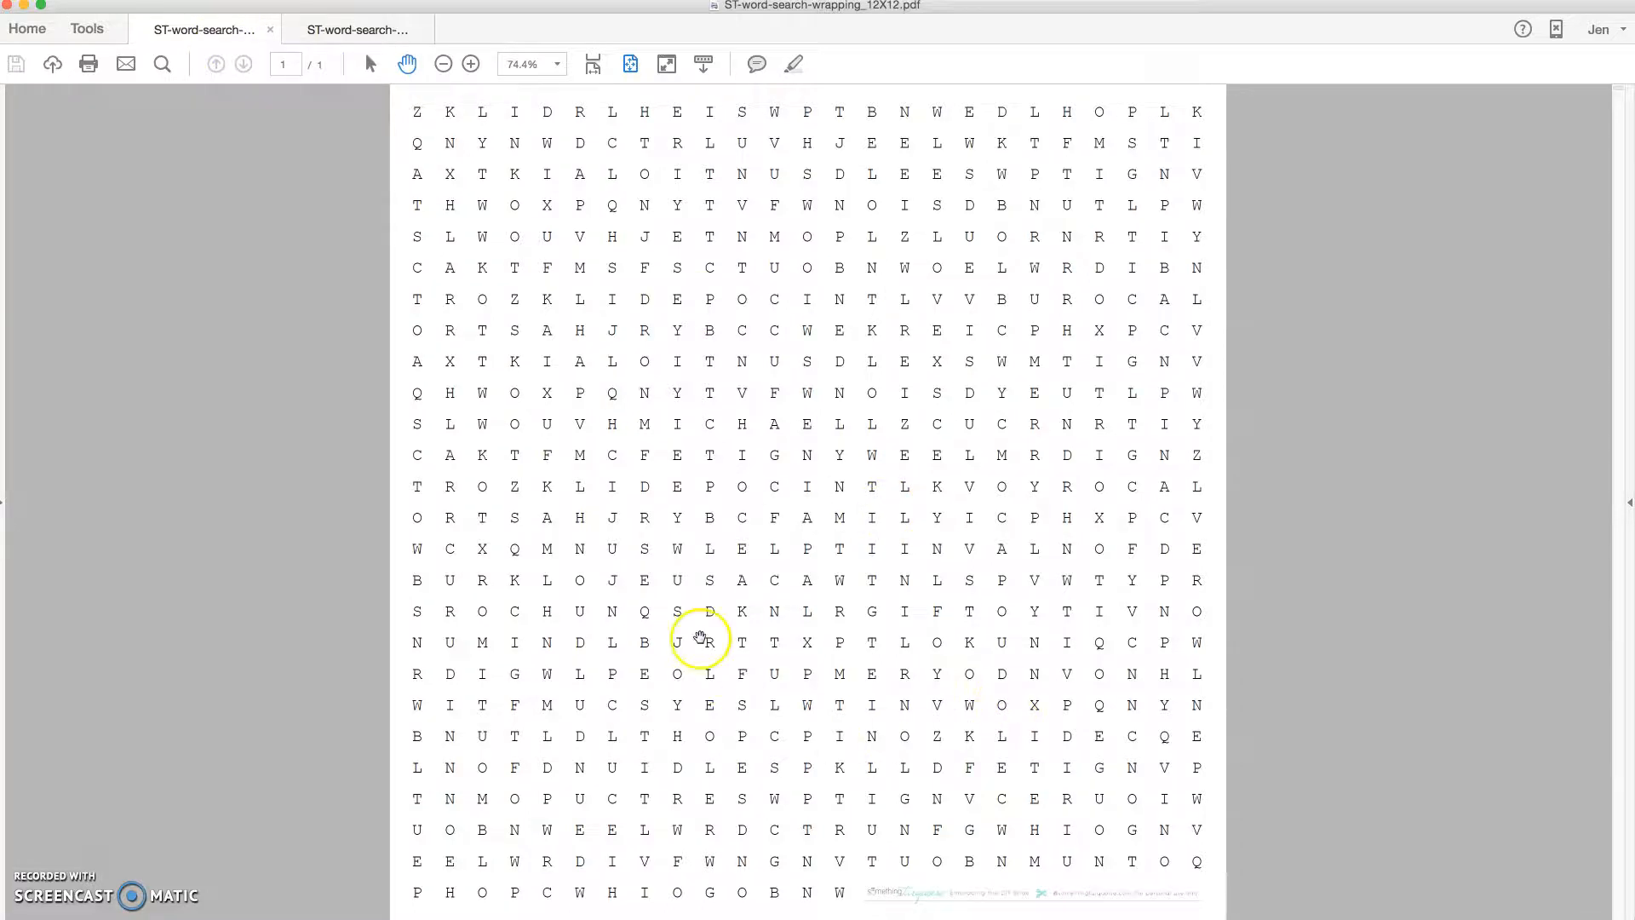
Switch to the 12X12 PDF tab and click into a grid letter to edit
left_click(85, 28)
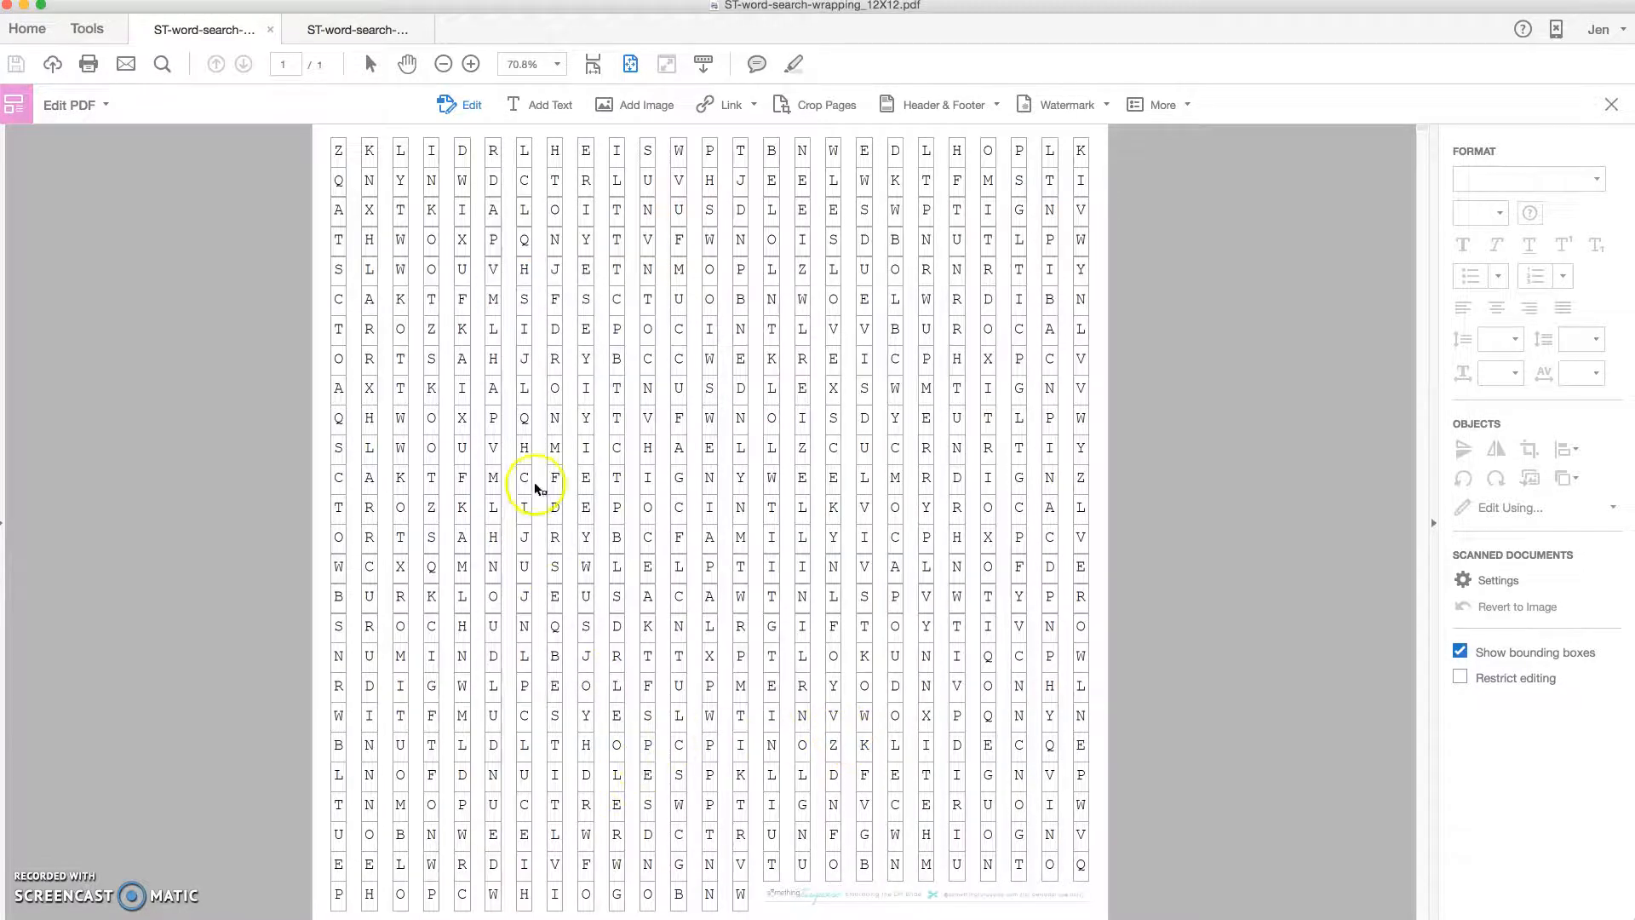
mouse_move(810, 658)
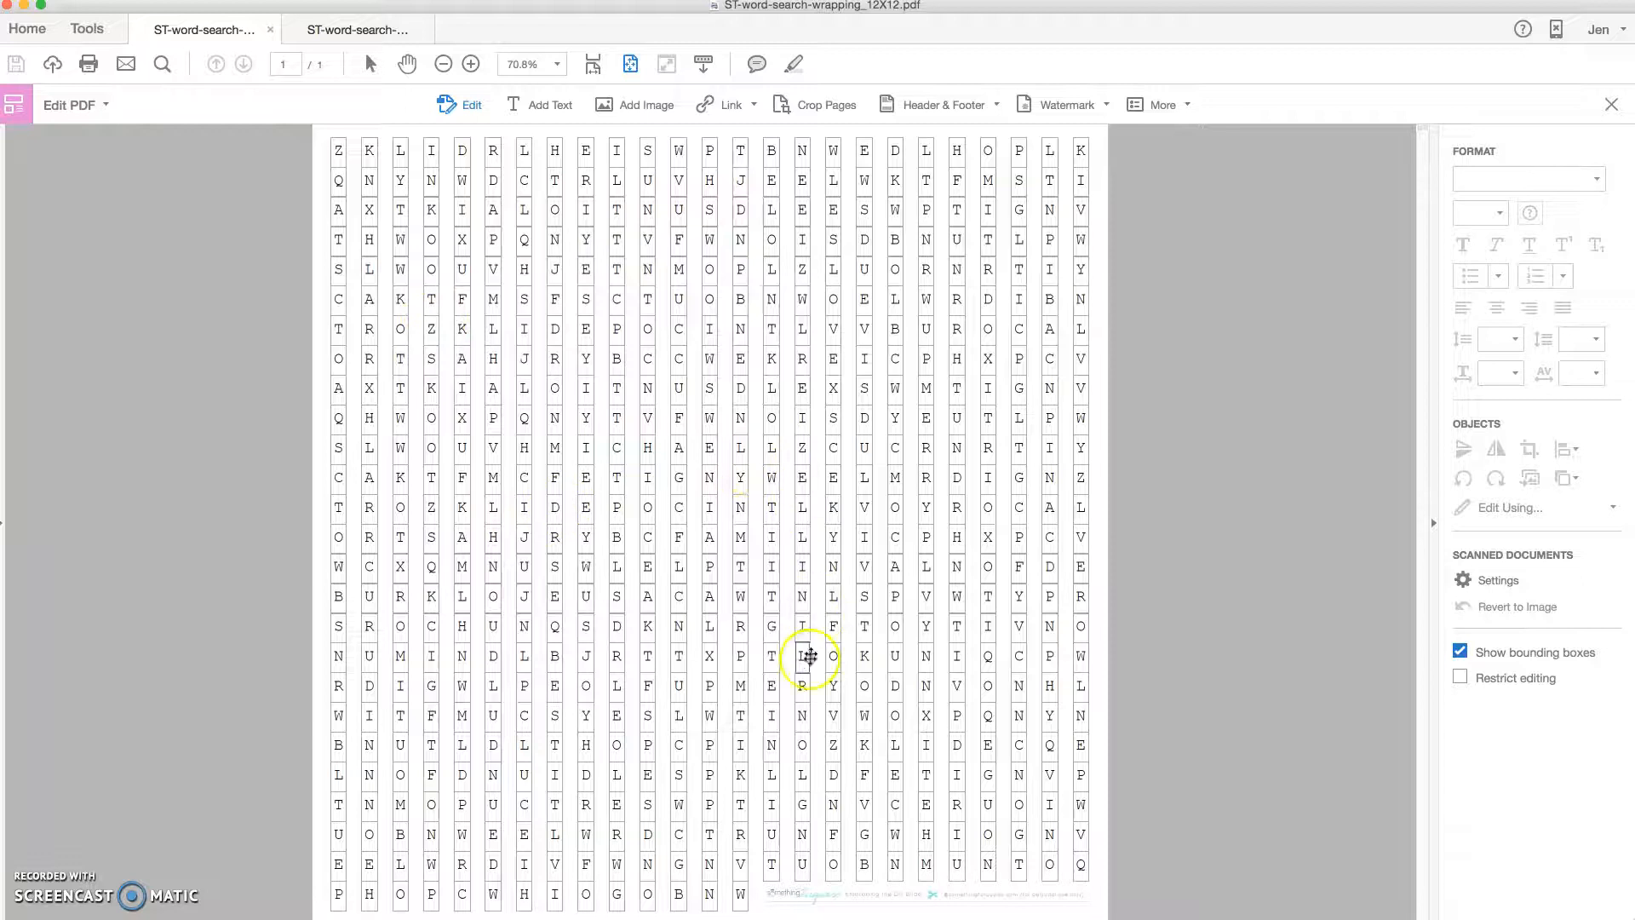
mouse_move(465, 209)
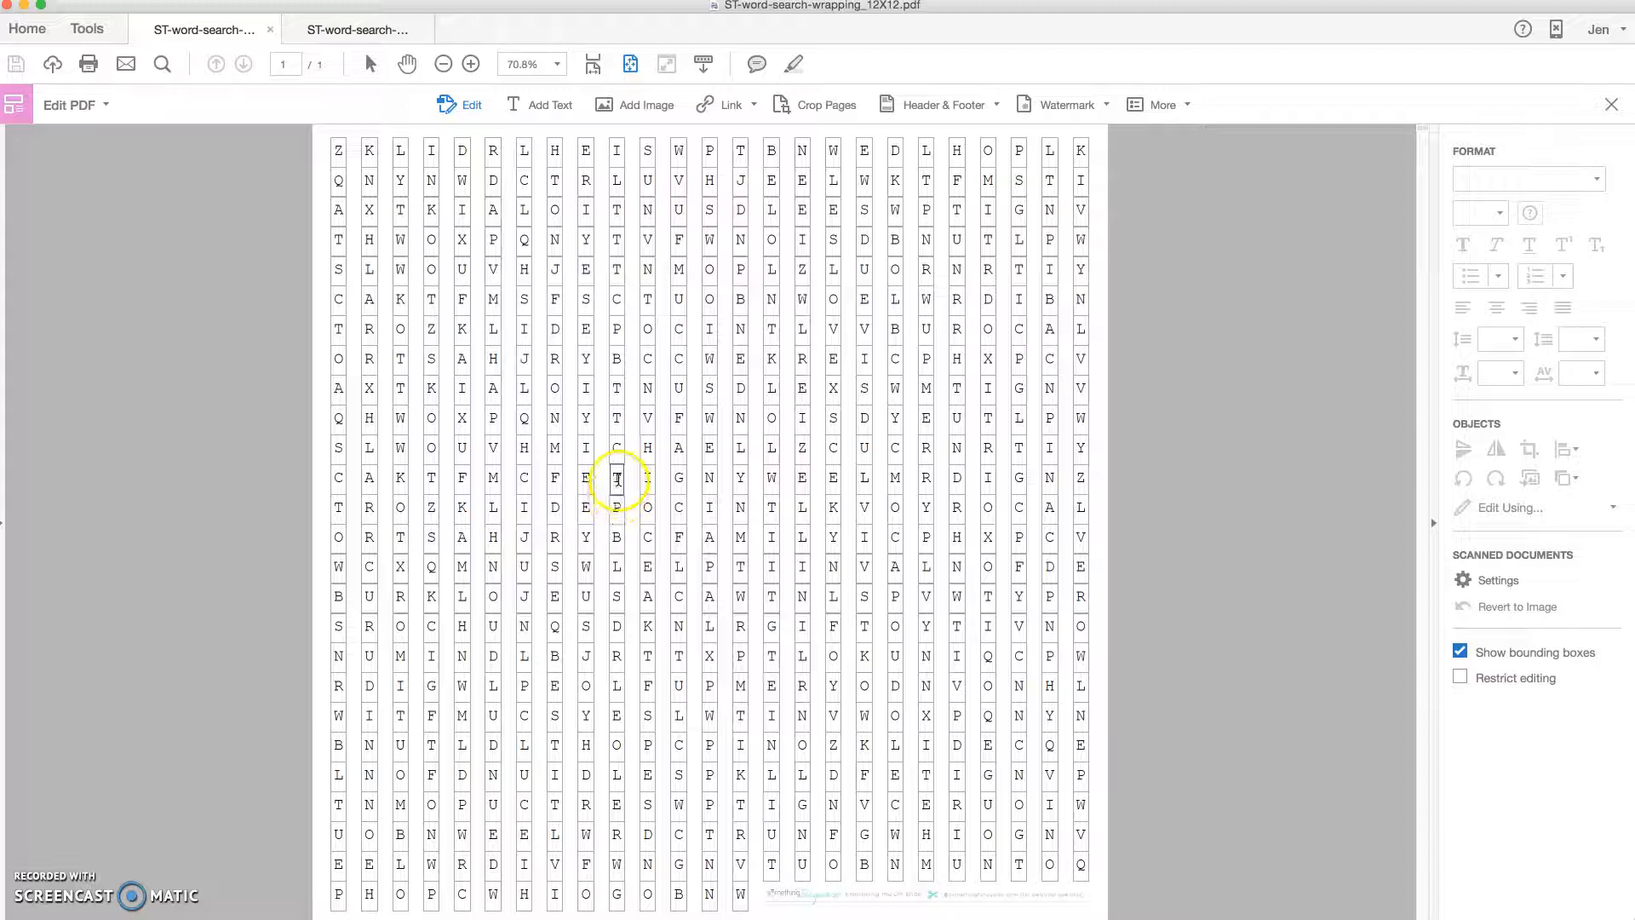
left_click(618, 478)
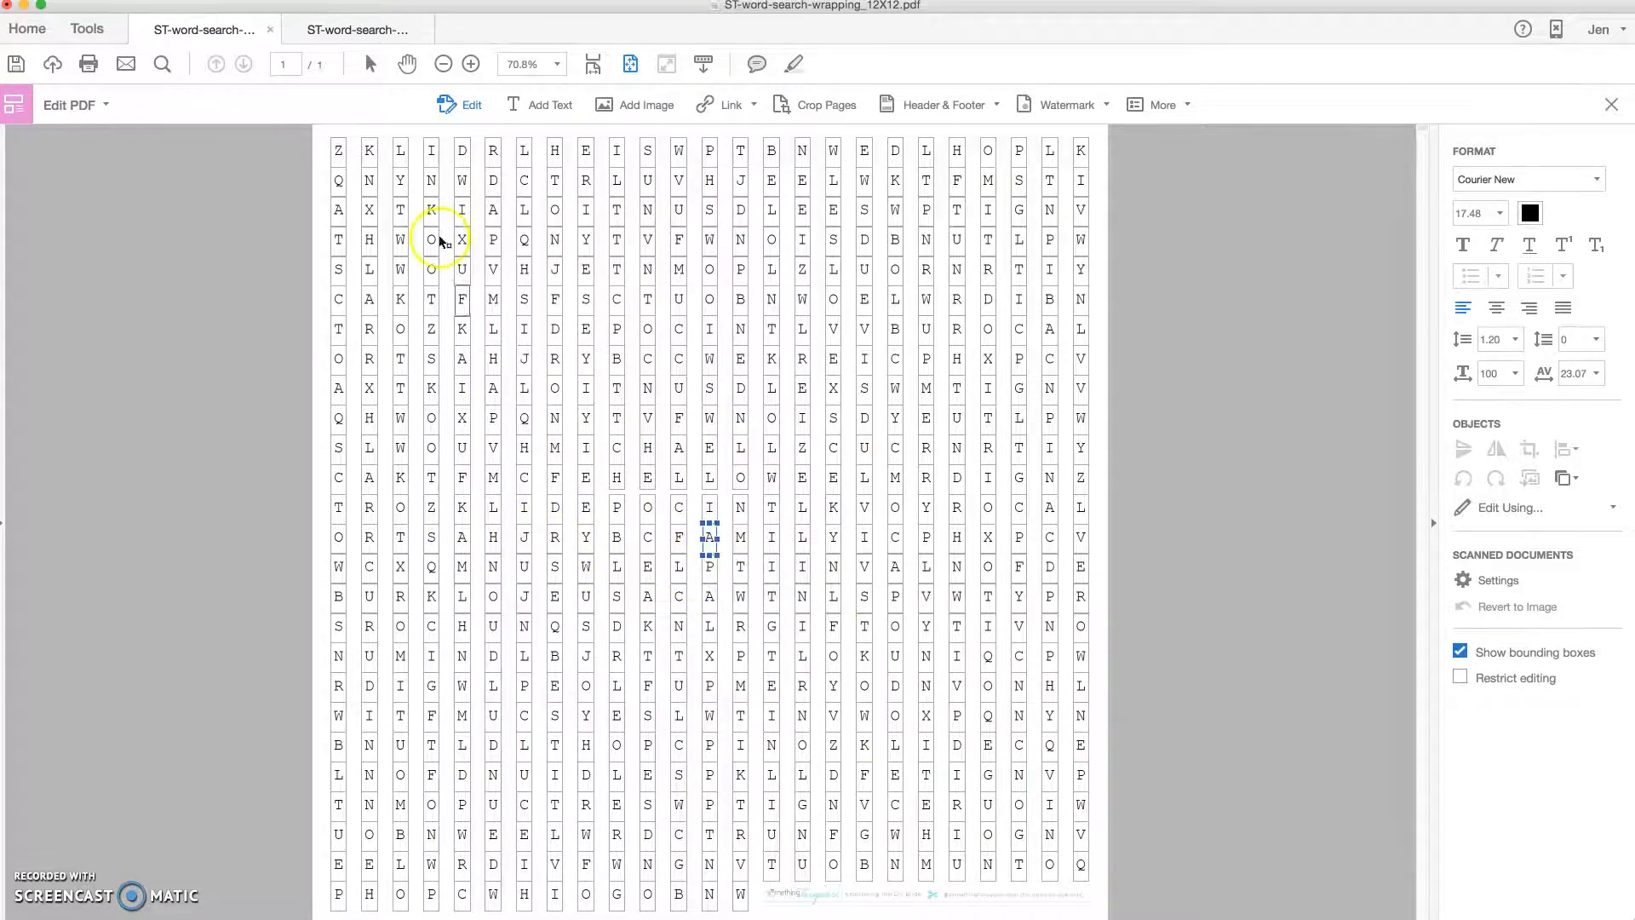
mouse_move(585, 536)
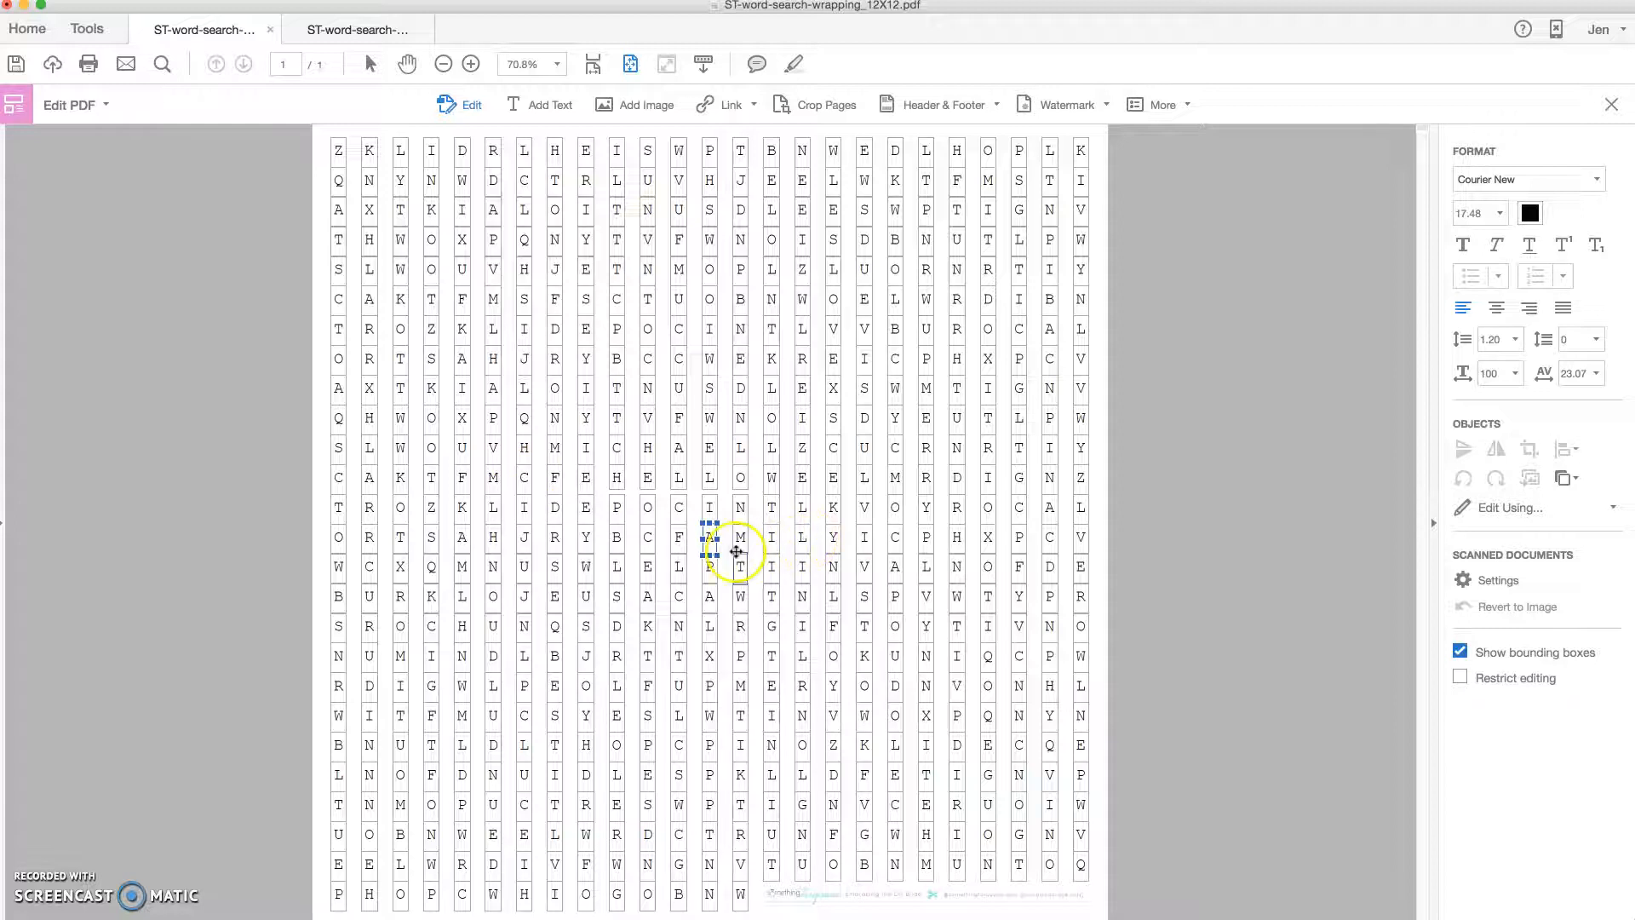
Switch to the letter-size word search file's tab
left_click(354, 29)
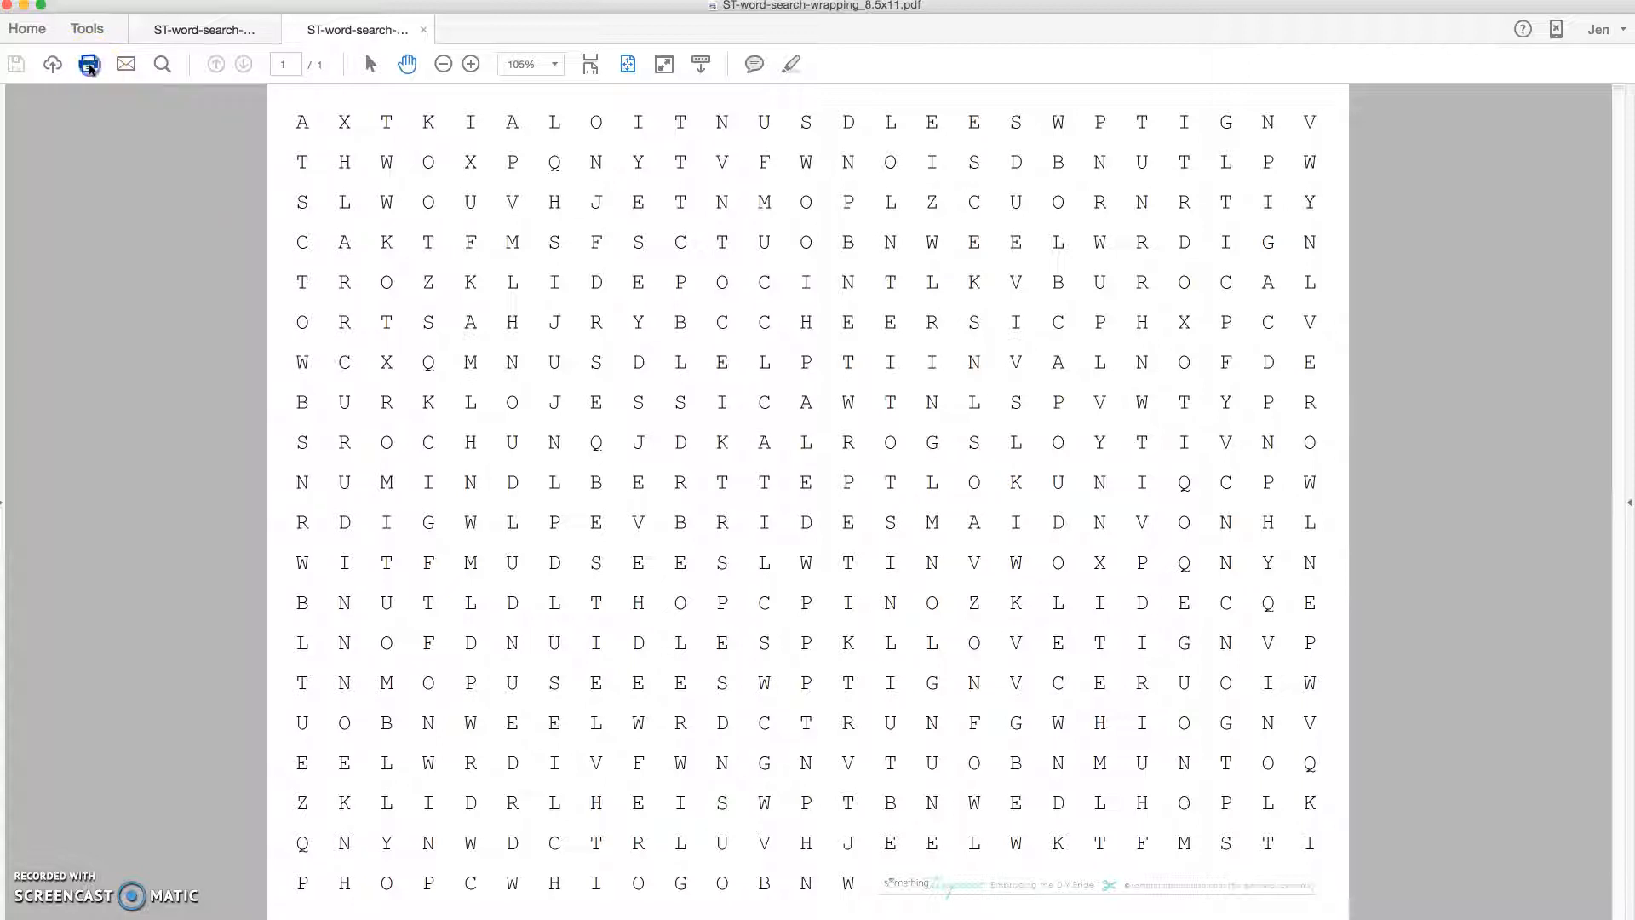
left_click(87, 63)
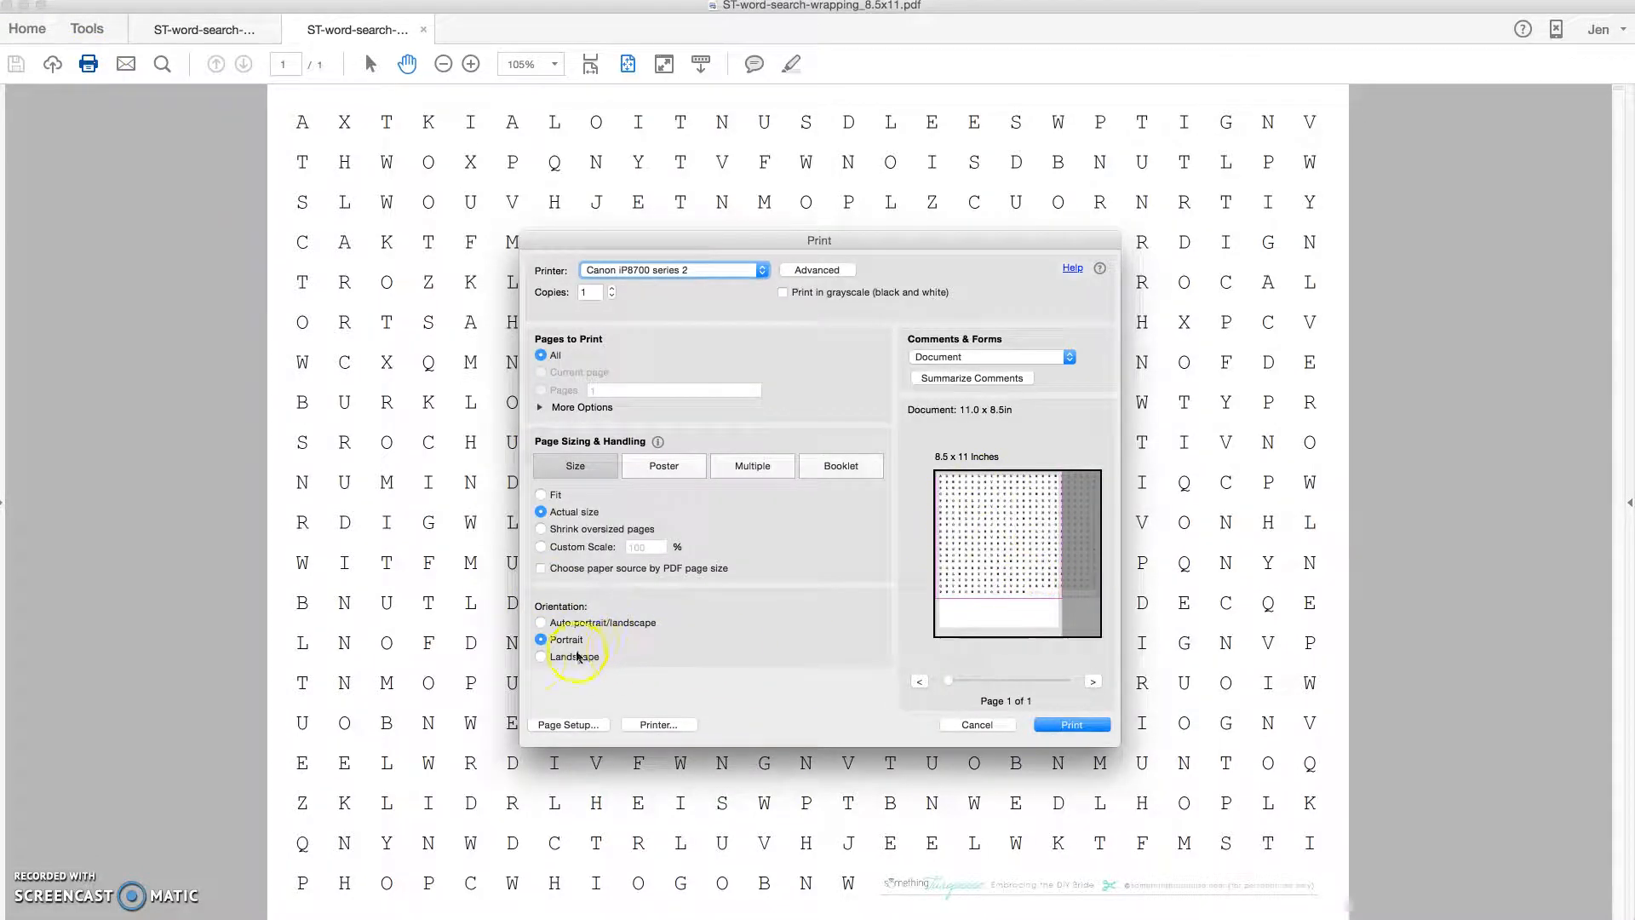
left_click(541, 656)
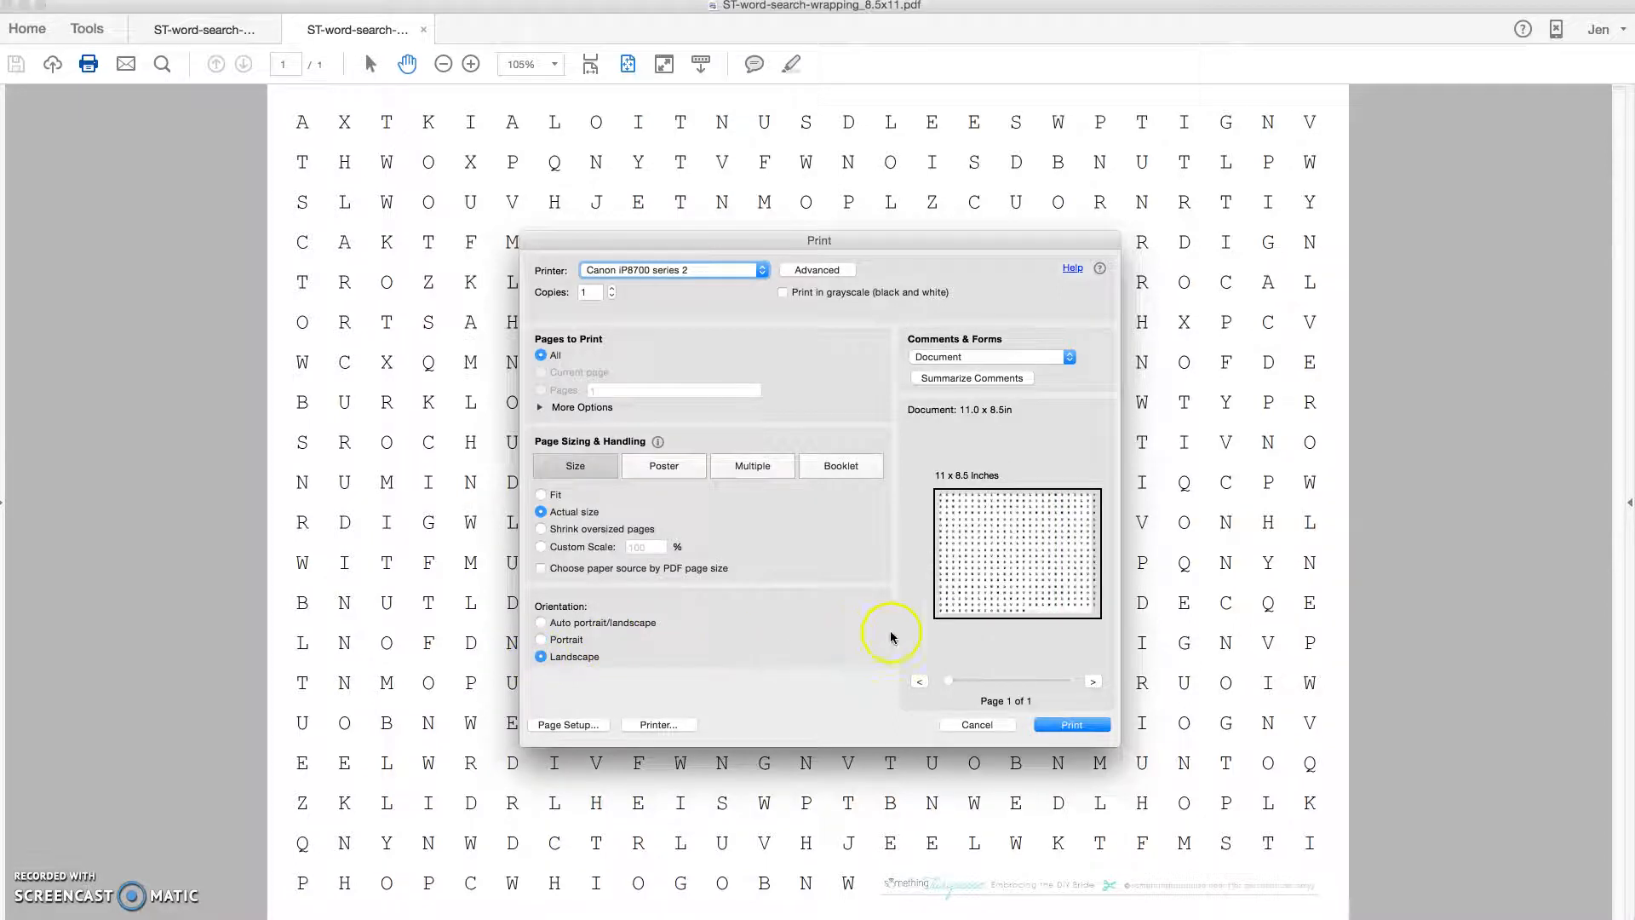
left_click(977, 724)
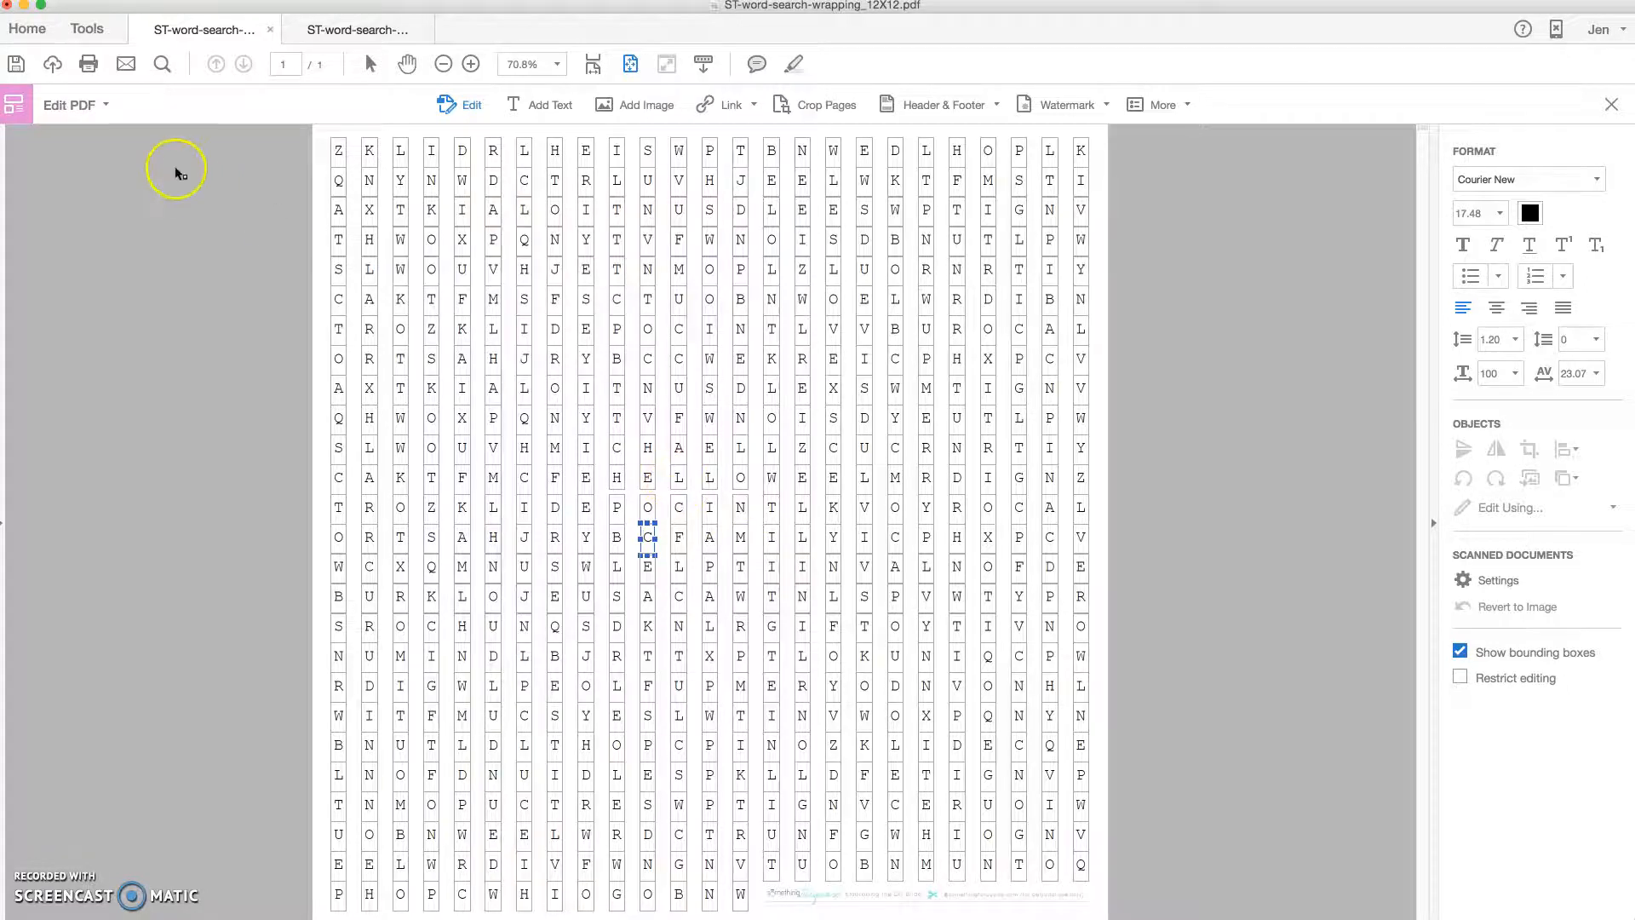
In Print > Page Setup, choose the custom 12 x 12 paper size
left_click(88, 64)
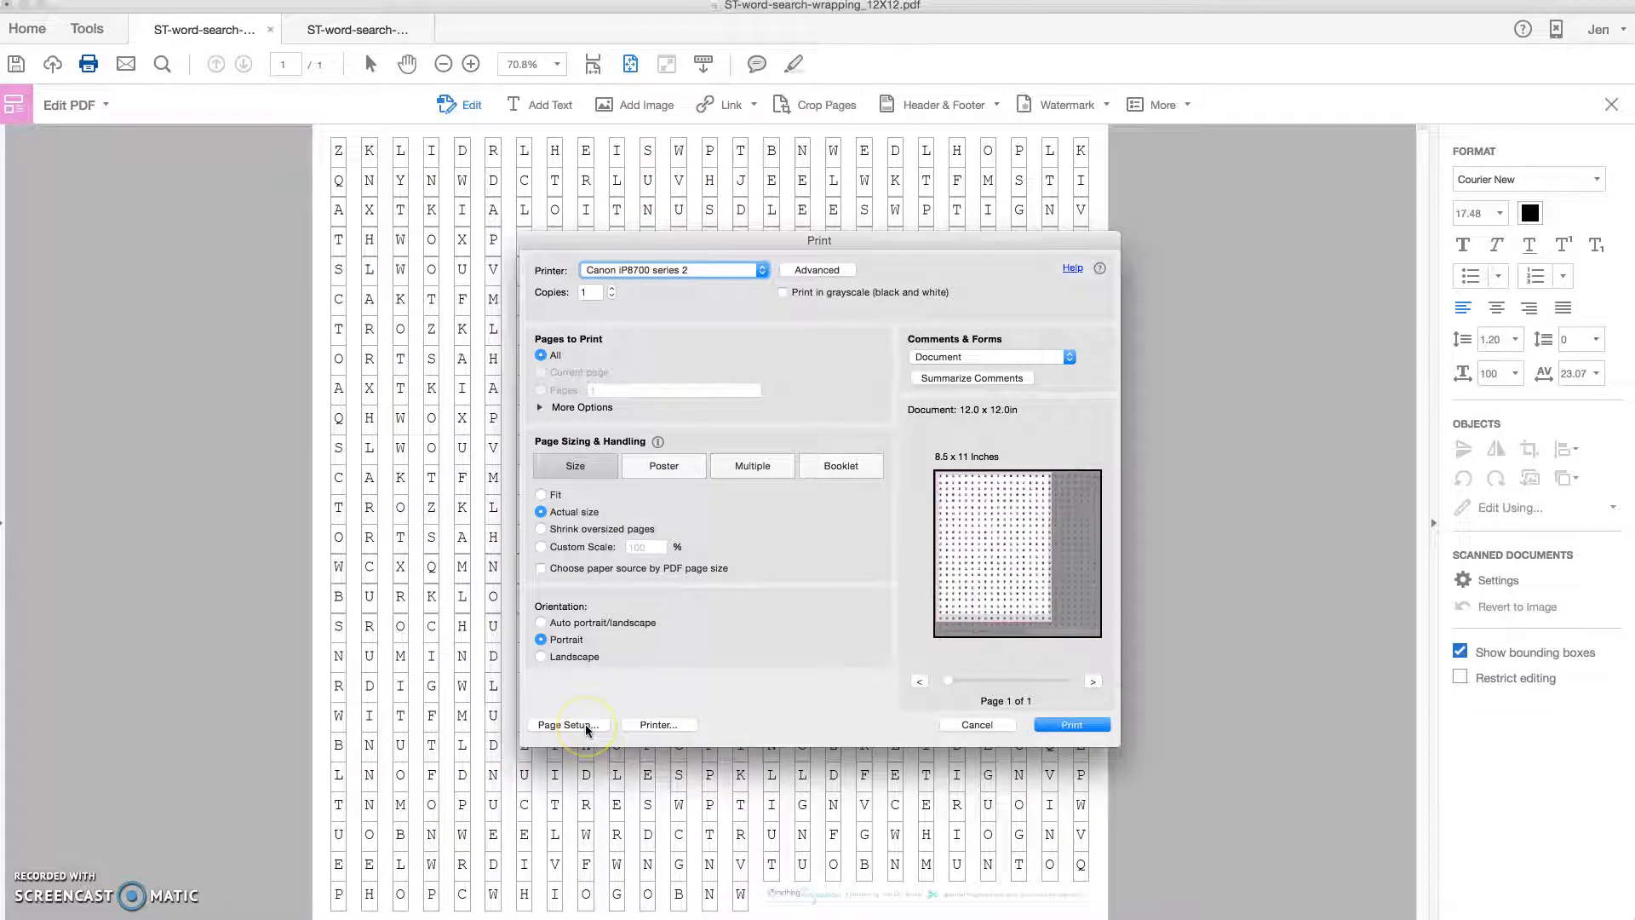
left_click(568, 724)
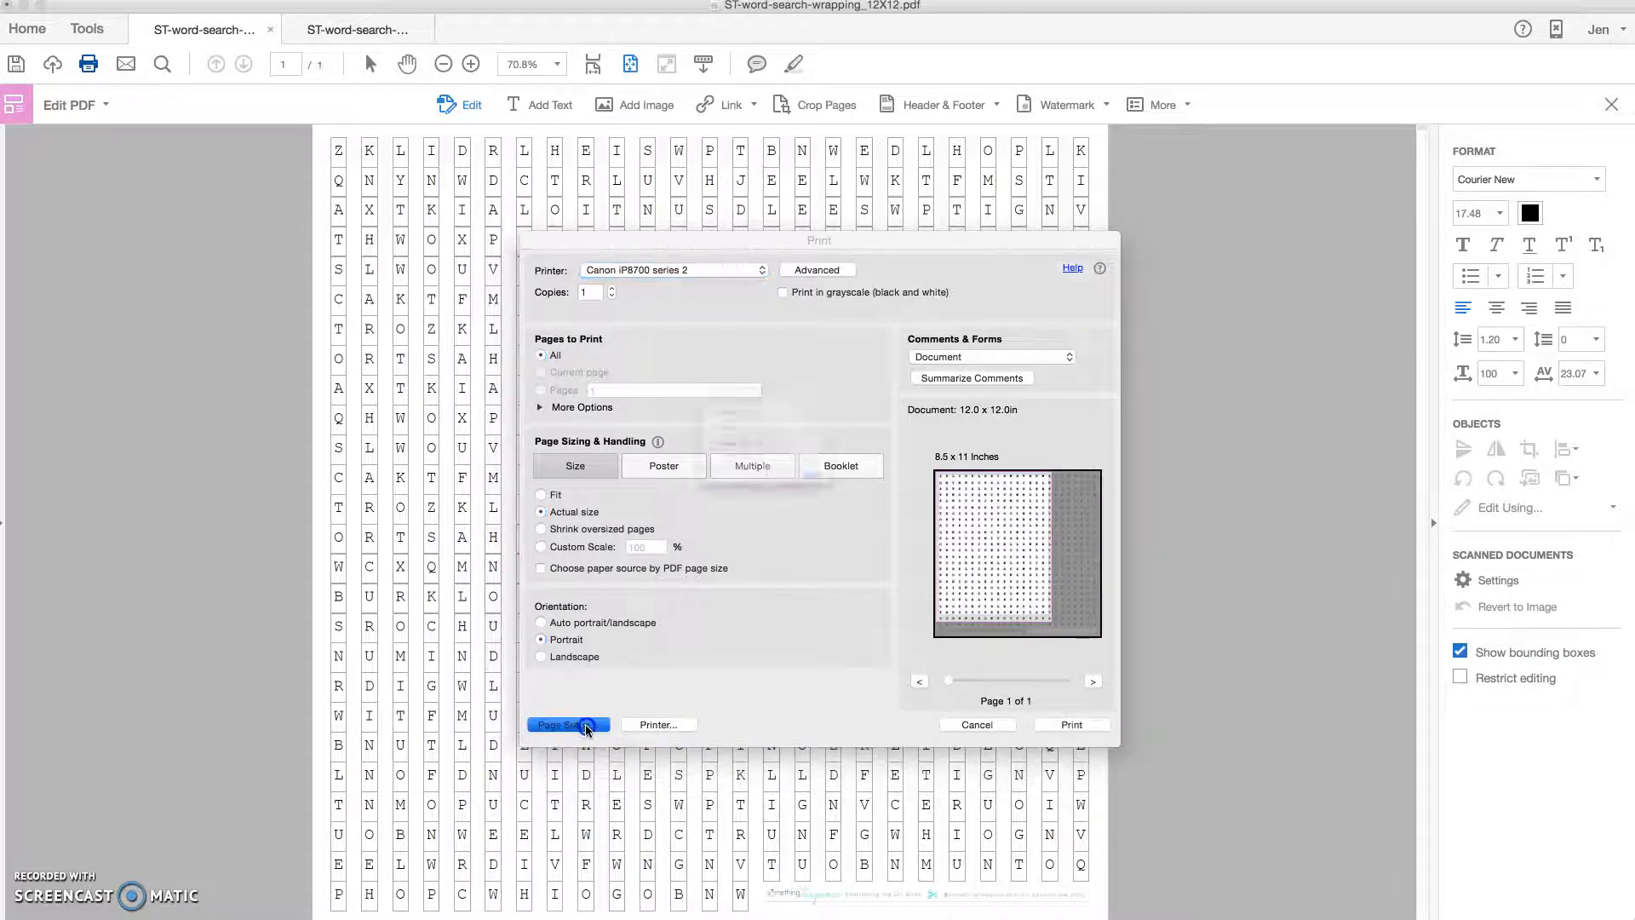
left_click(567, 724)
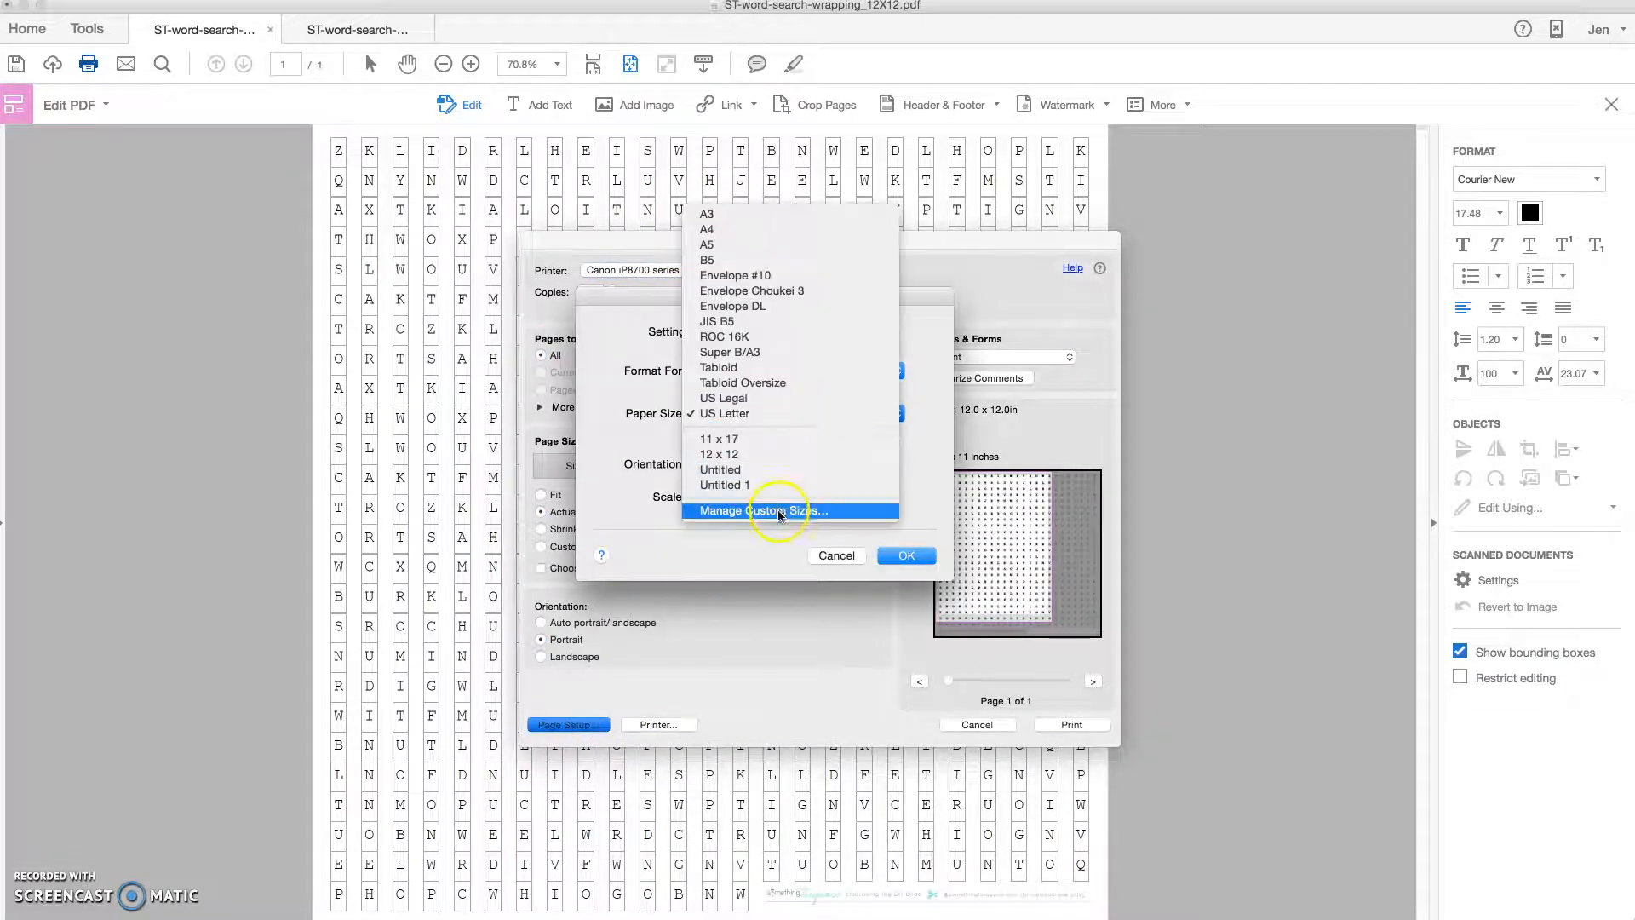
left_click(762, 510)
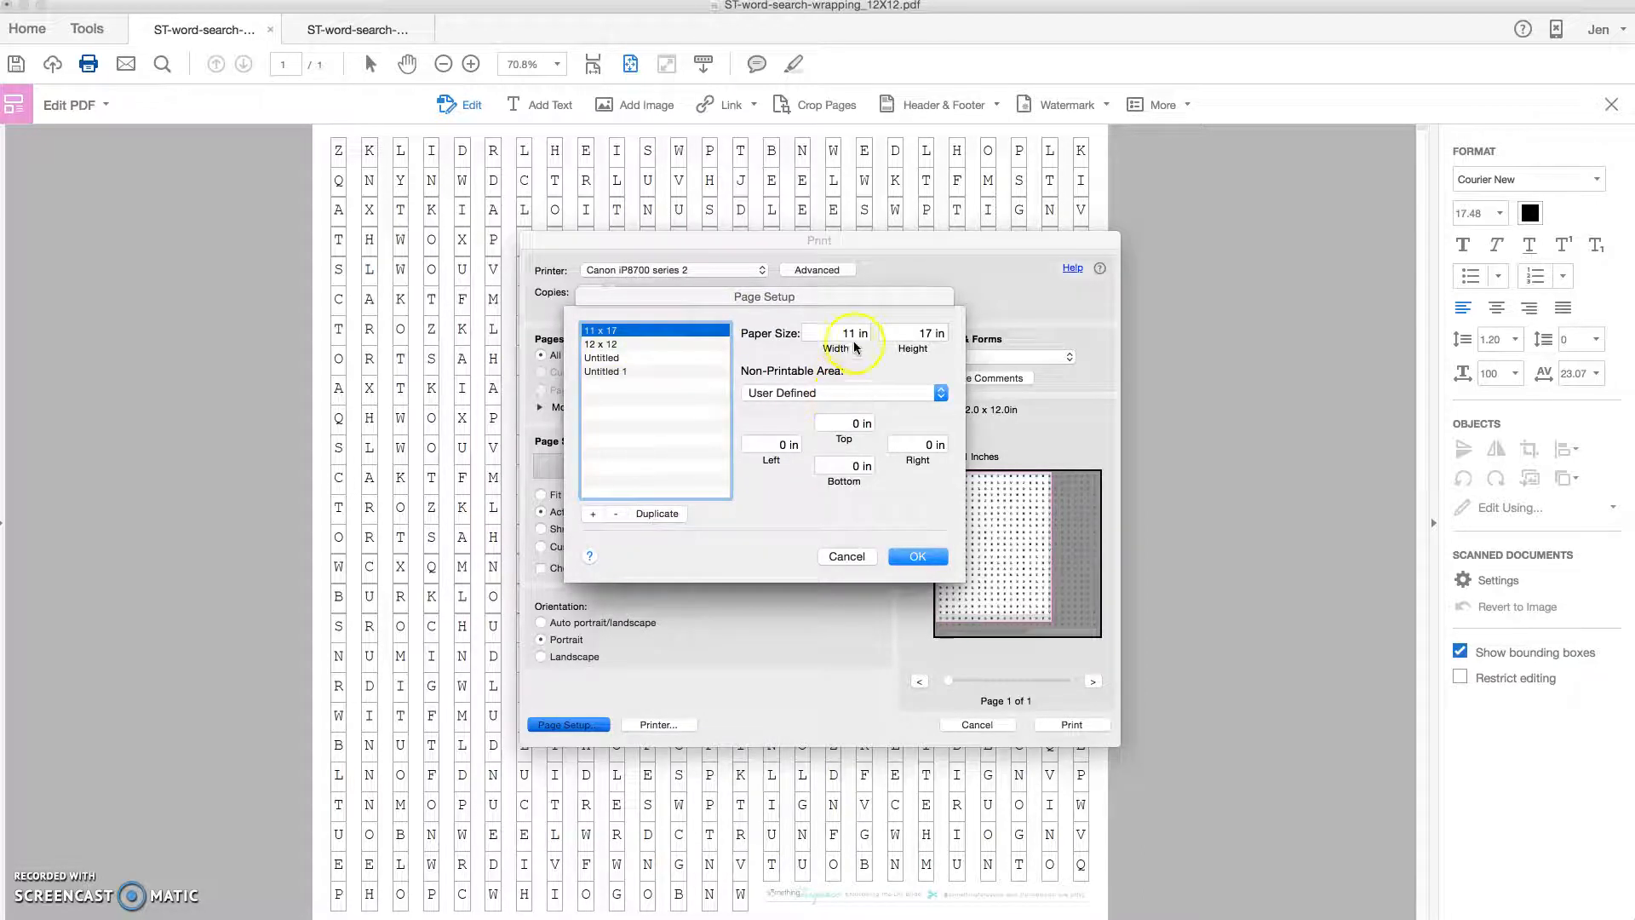
mouse_move(889, 391)
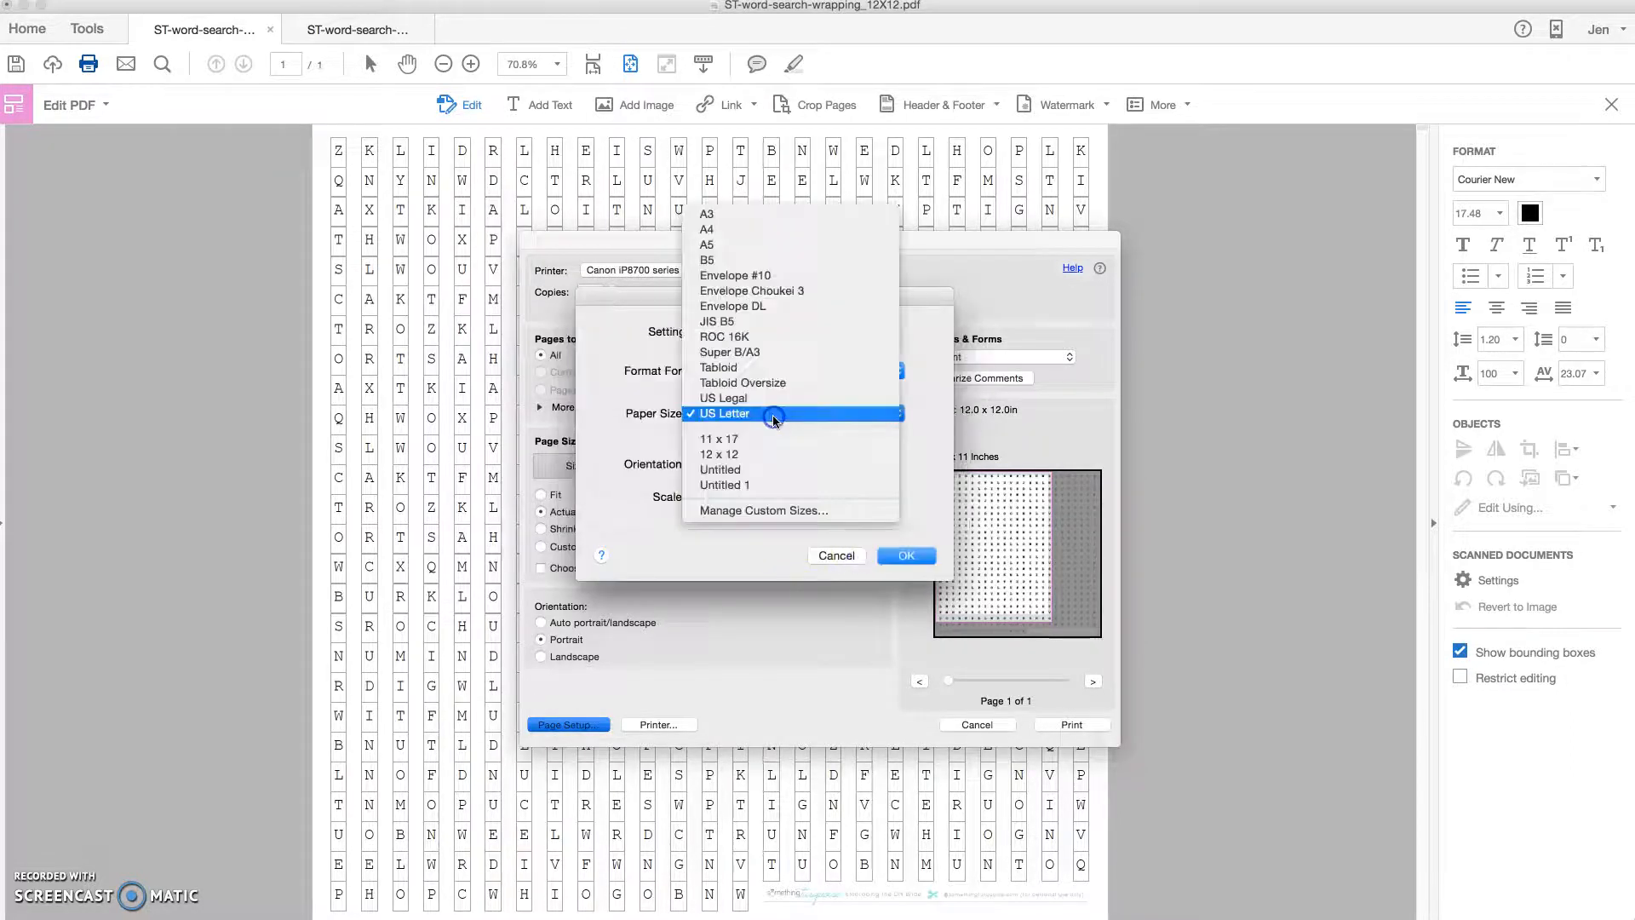
left_click(718, 454)
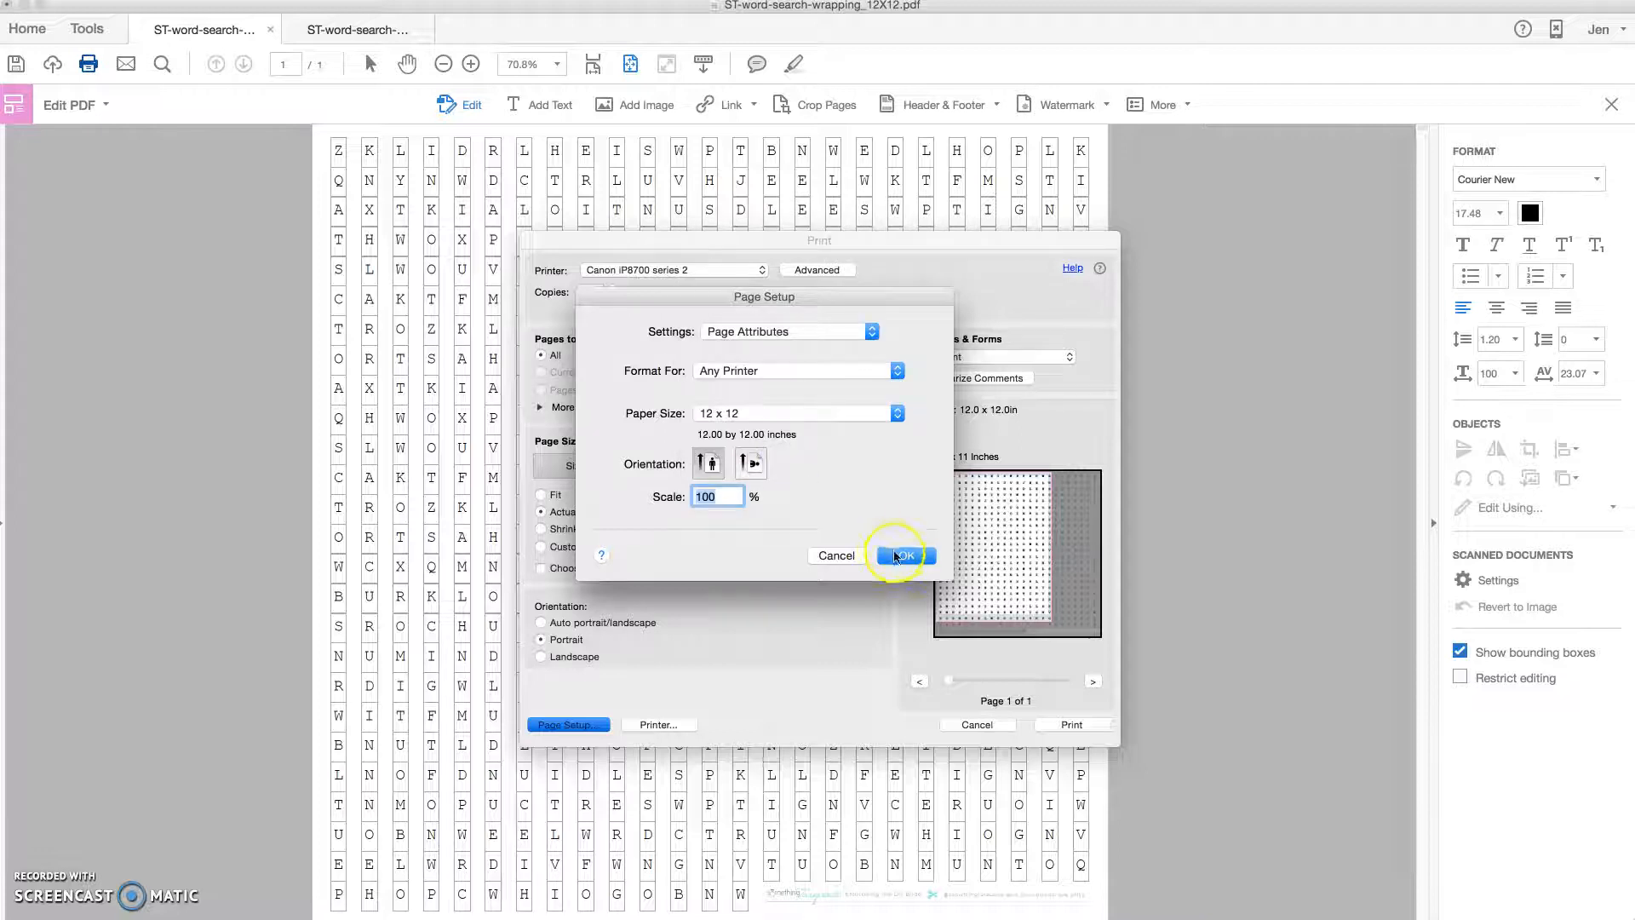
Confirm Page Setup so the preview shows a 12 x 12 portrait page
left_click(902, 555)
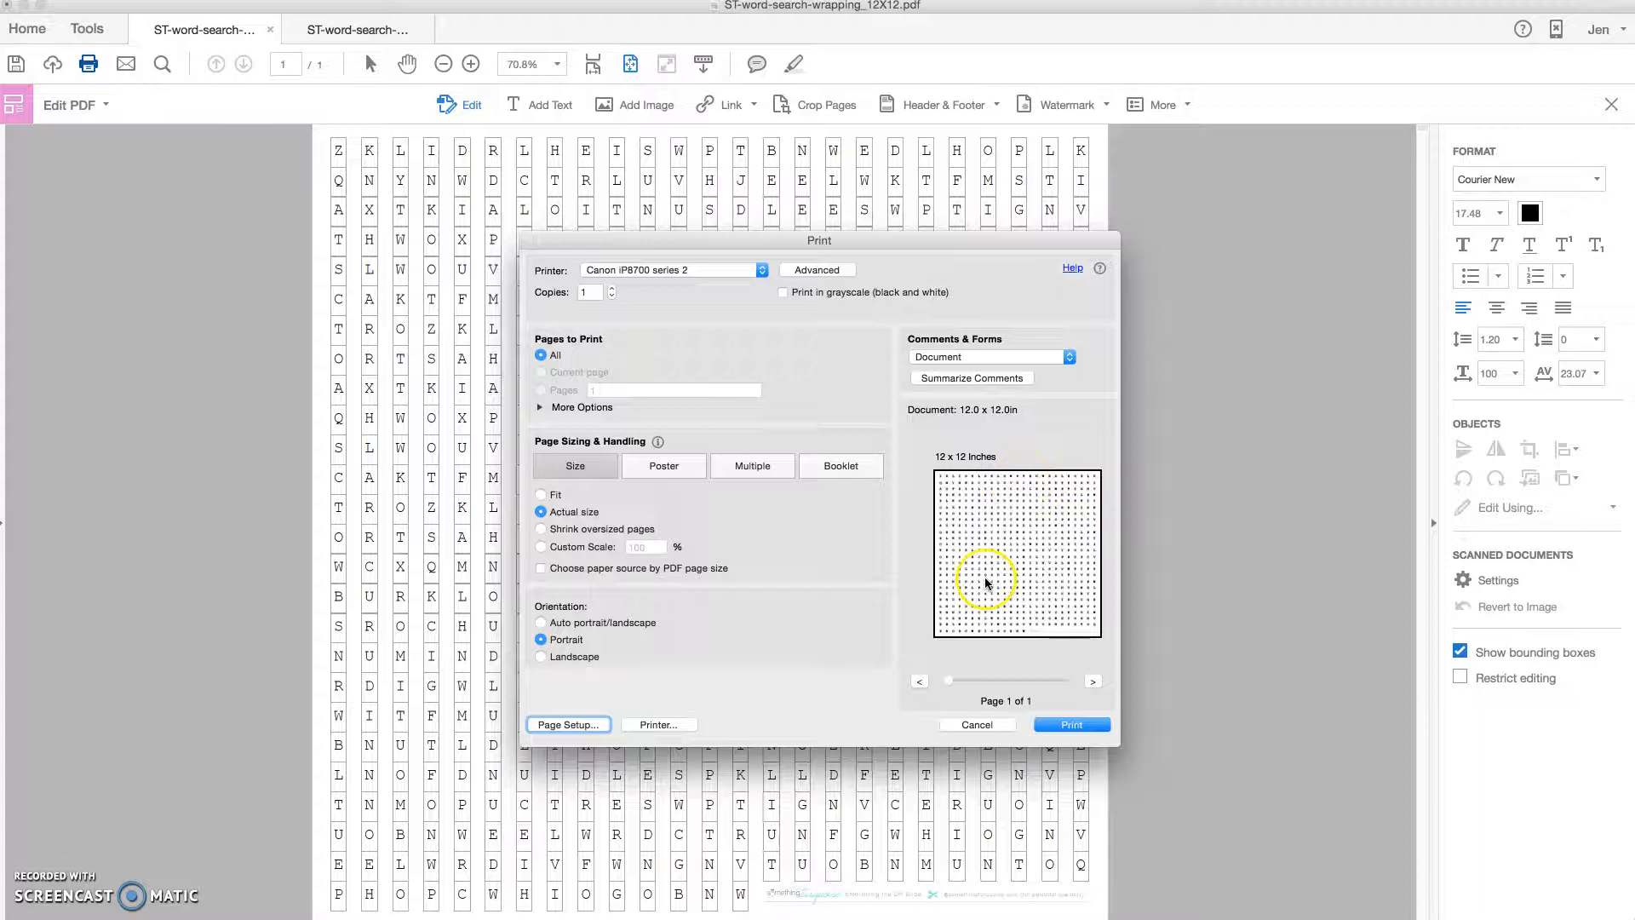
mouse_move(1079, 471)
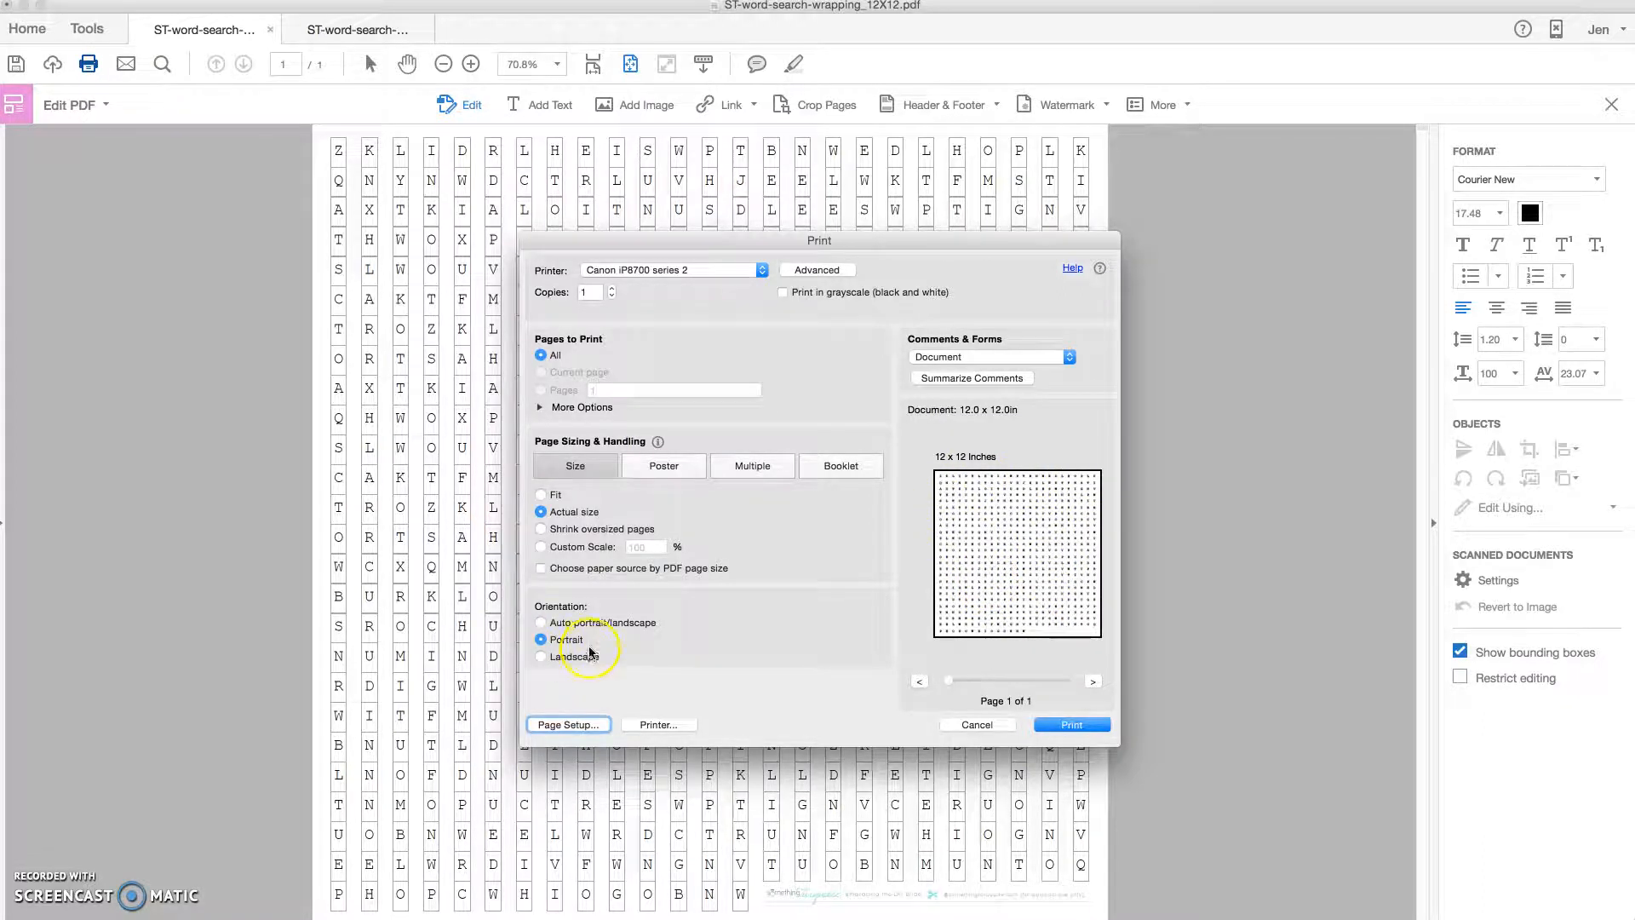
mouse_move(775, 655)
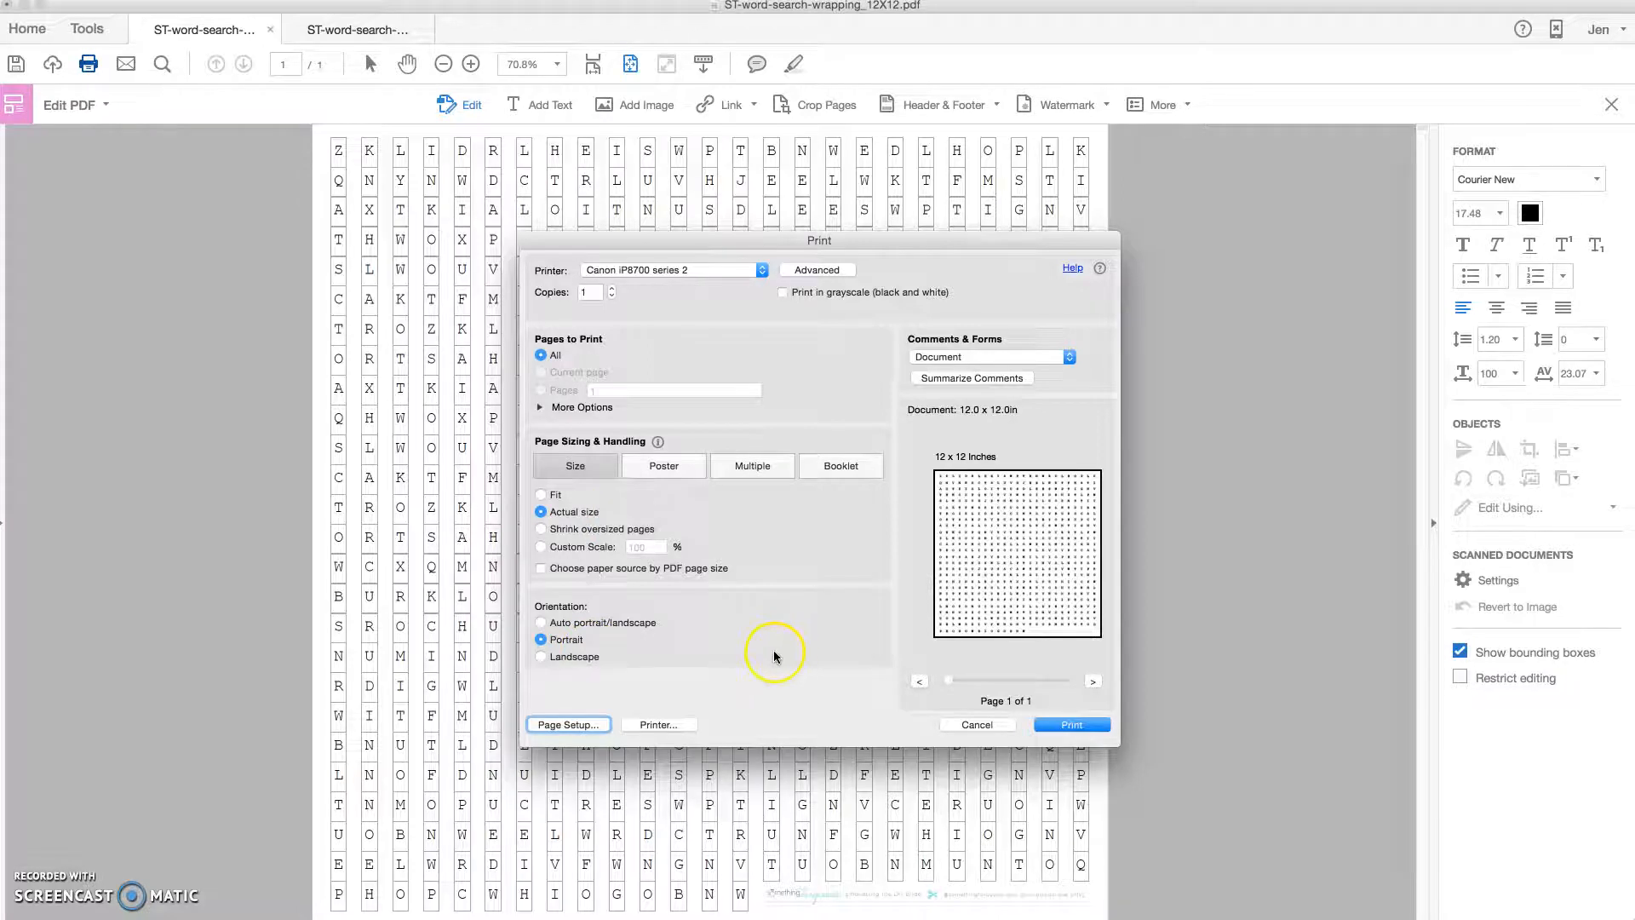
mouse_move(1020, 759)
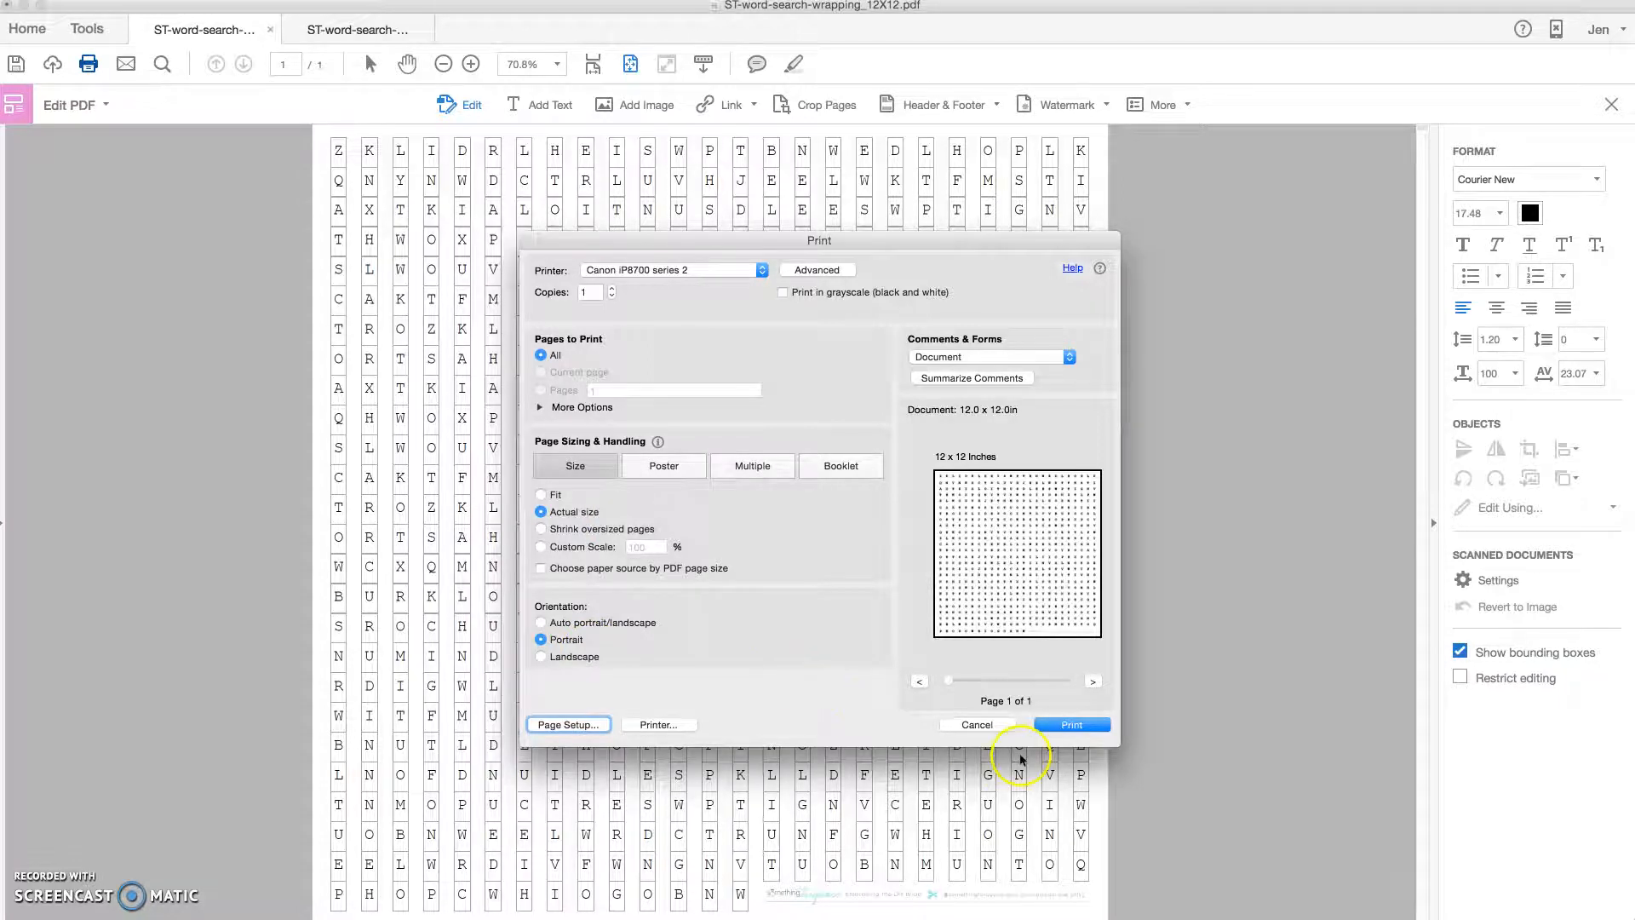
mouse_move(858, 642)
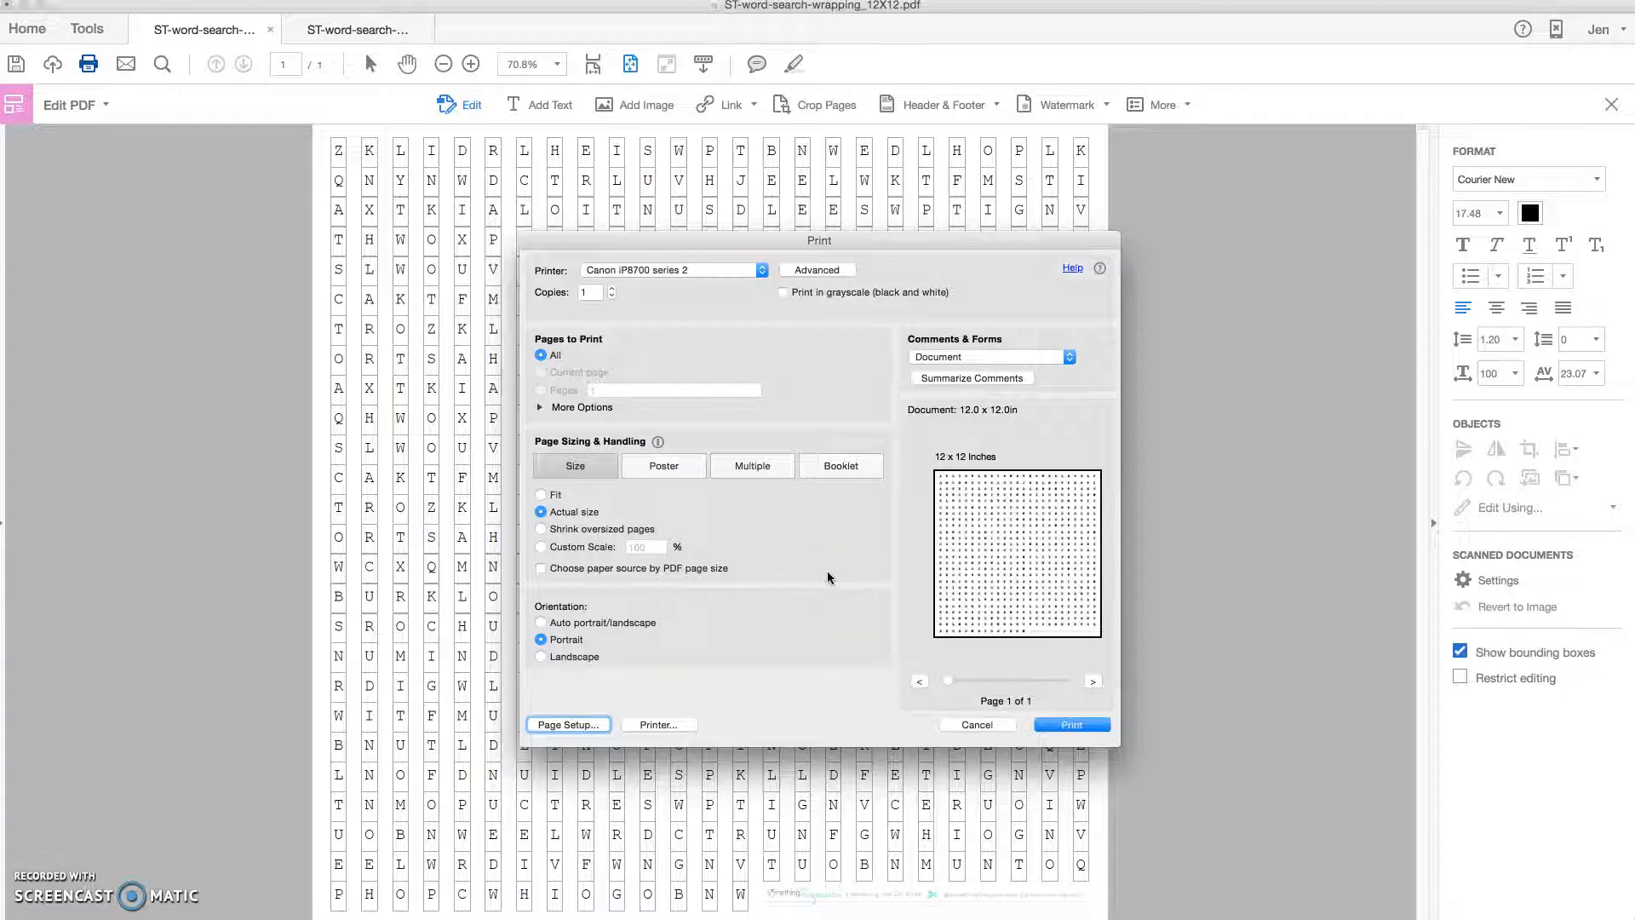
mouse_move(847, 577)
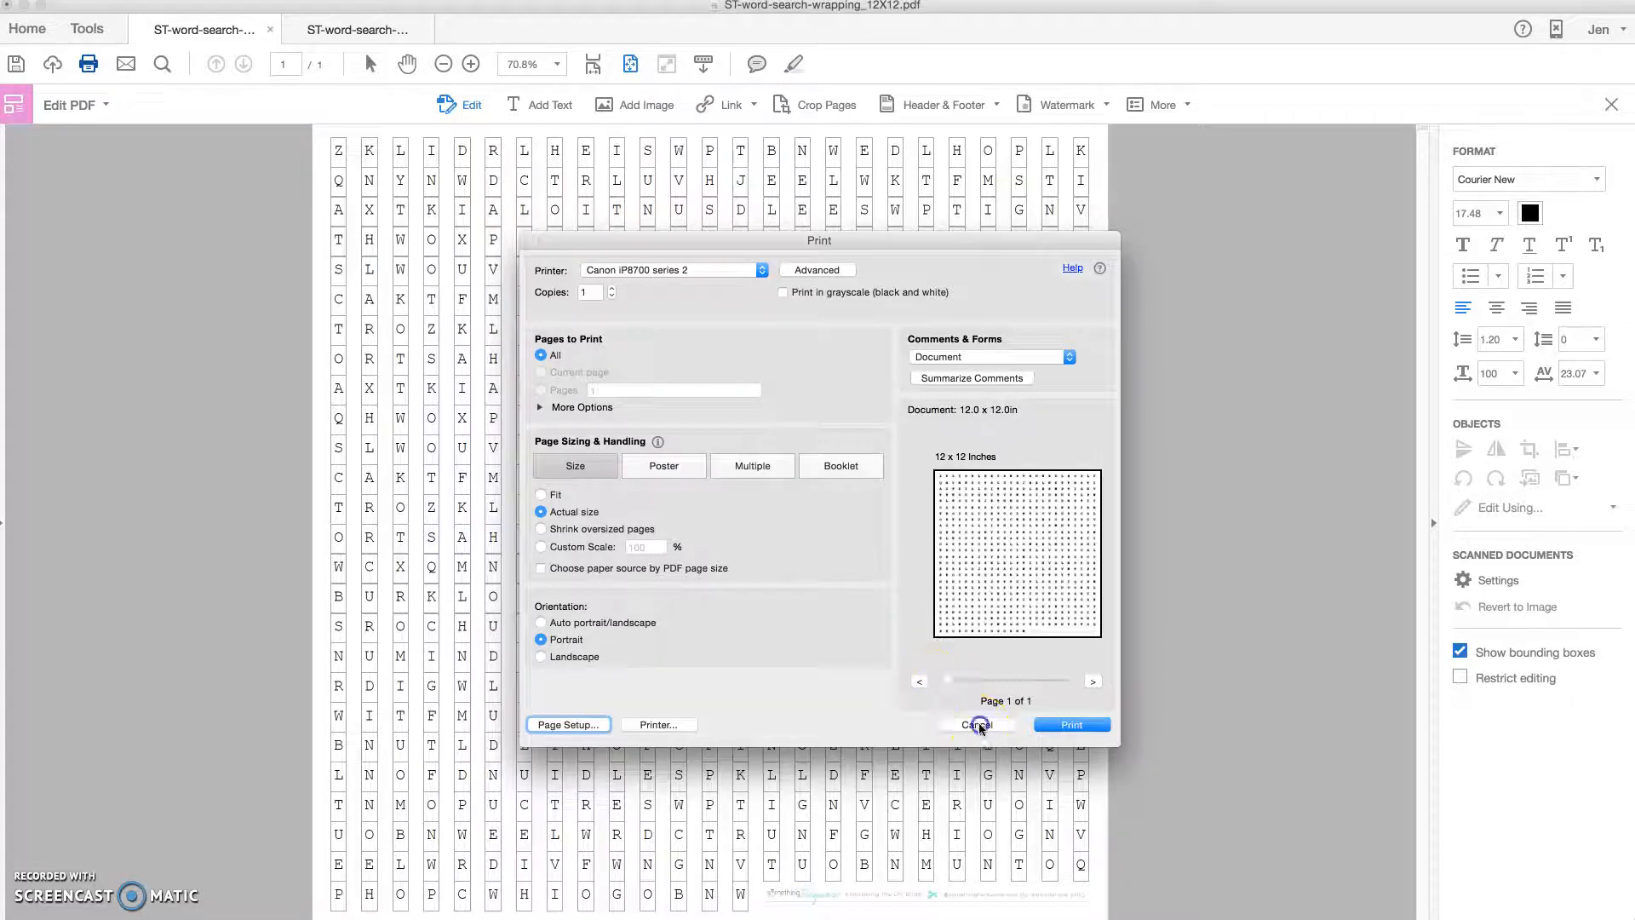
Cancel printing and scroll the Chrome post down to the wrapped-gift photos
left_click(978, 724)
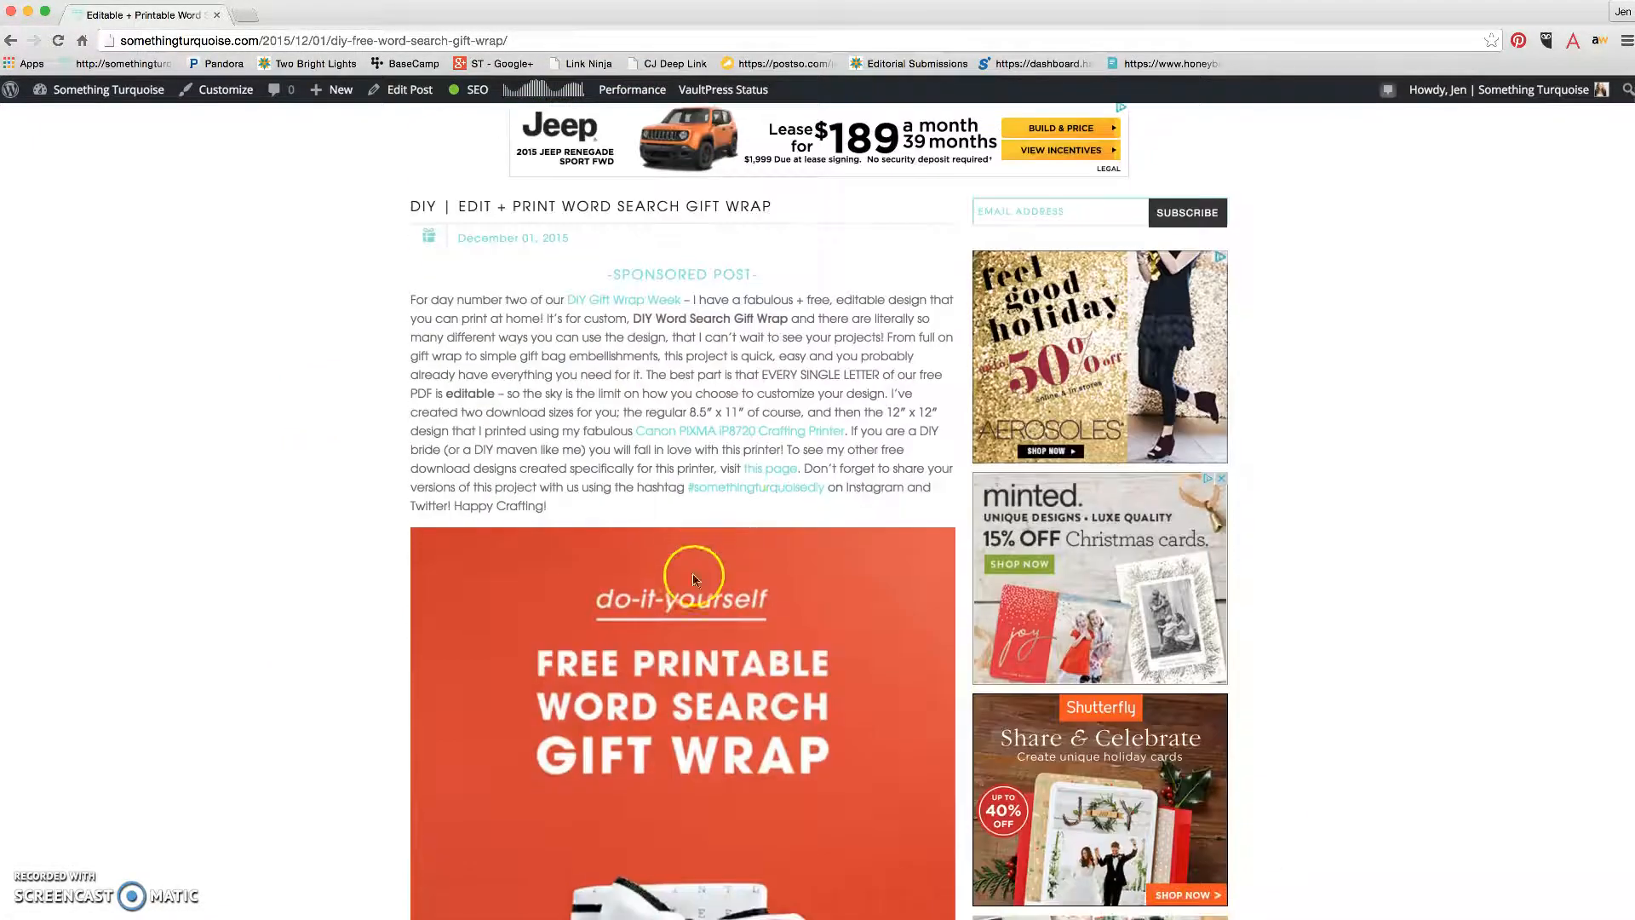
mouse_move(829, 510)
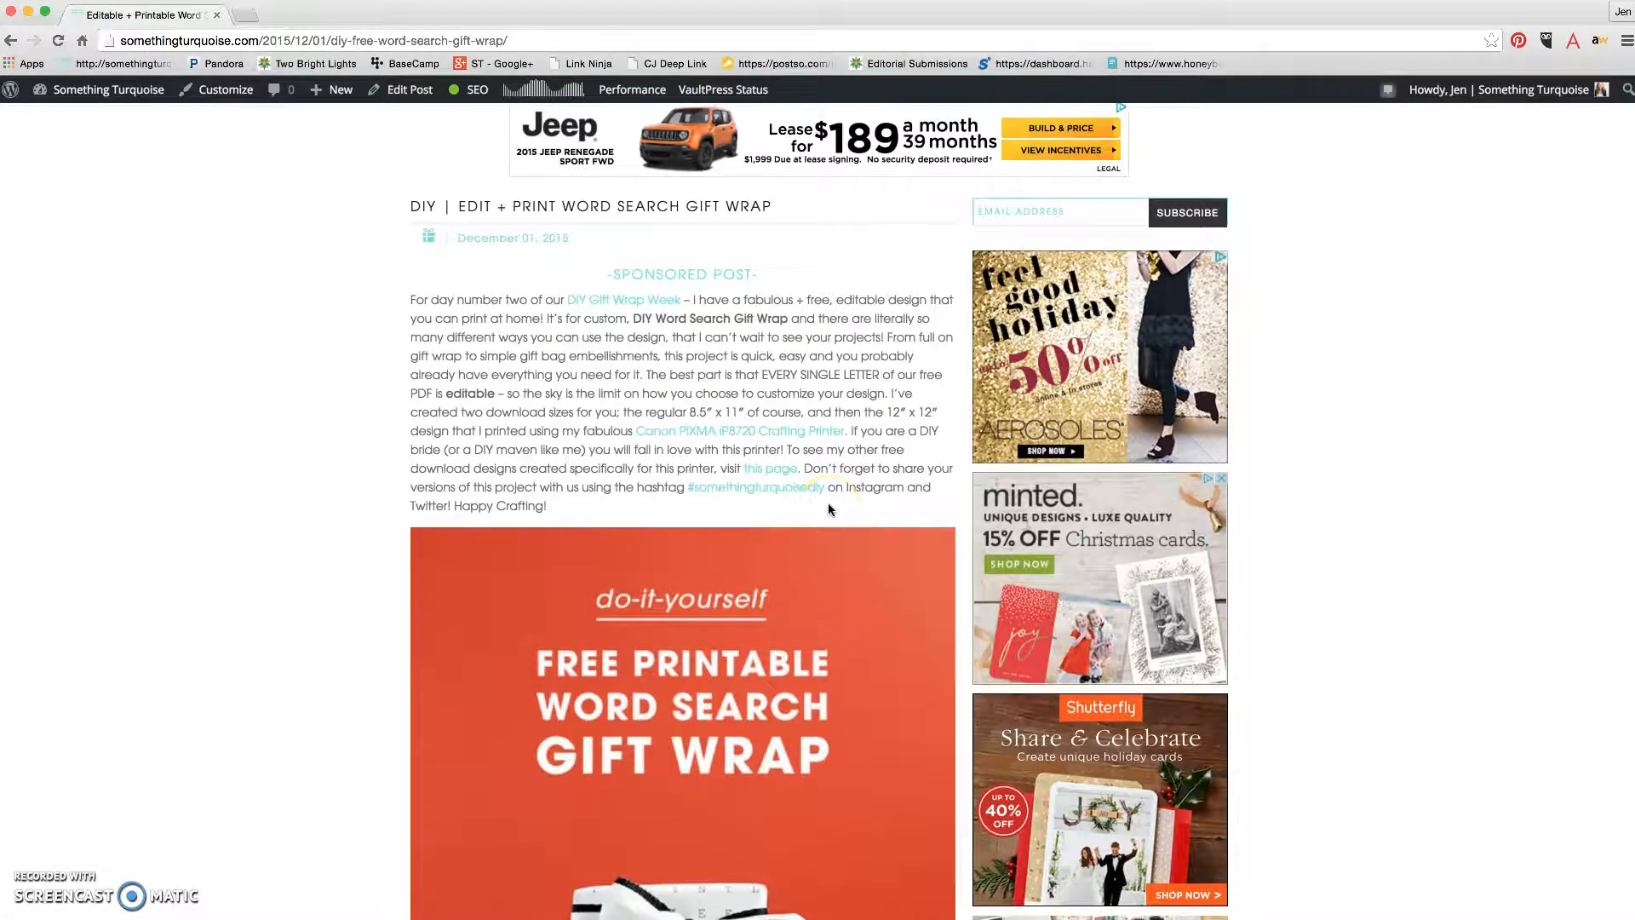
scroll("down", 3)
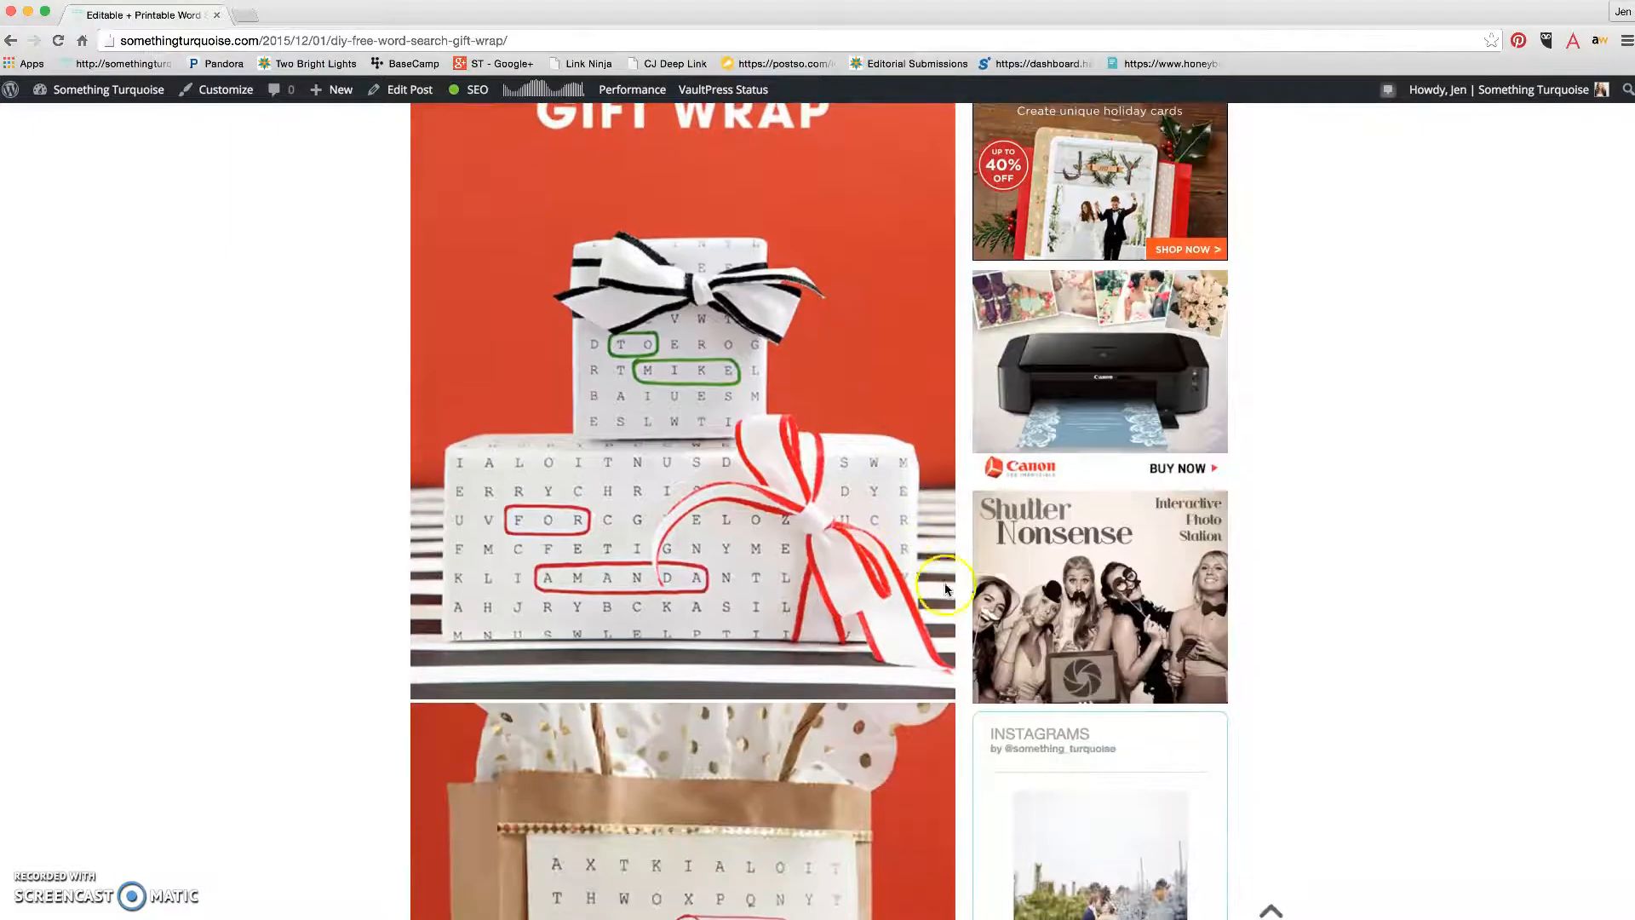